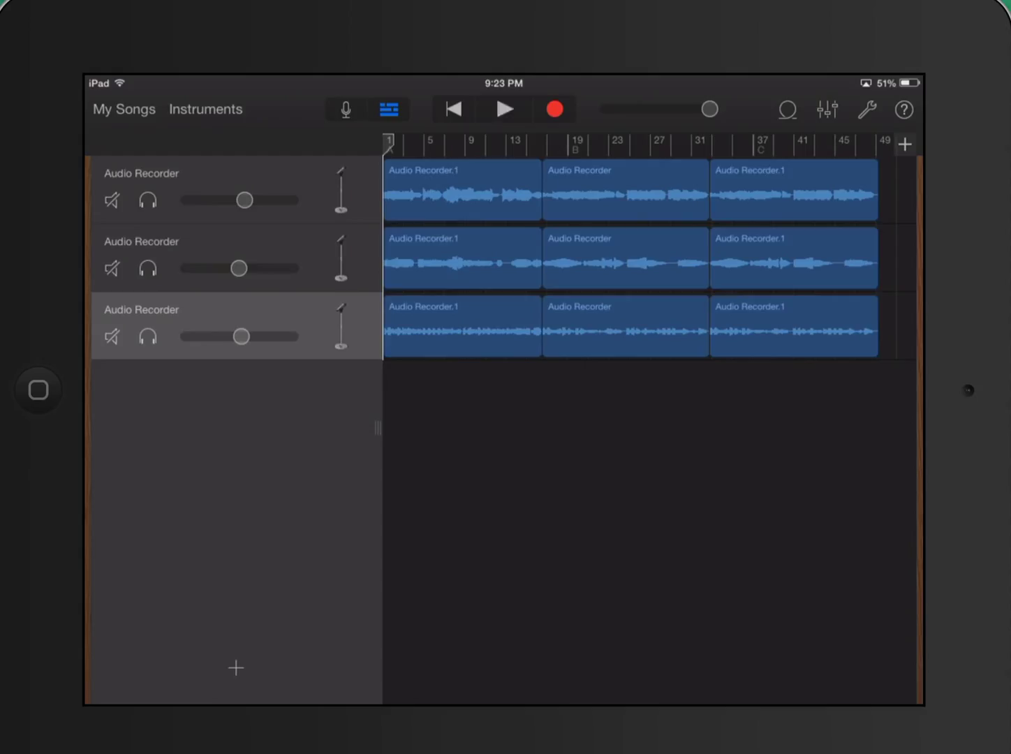
Step: Play the clarinet trio and scrub the playhead toward the end of the song
{"action": "left_click", "coordinate": [504, 108]}
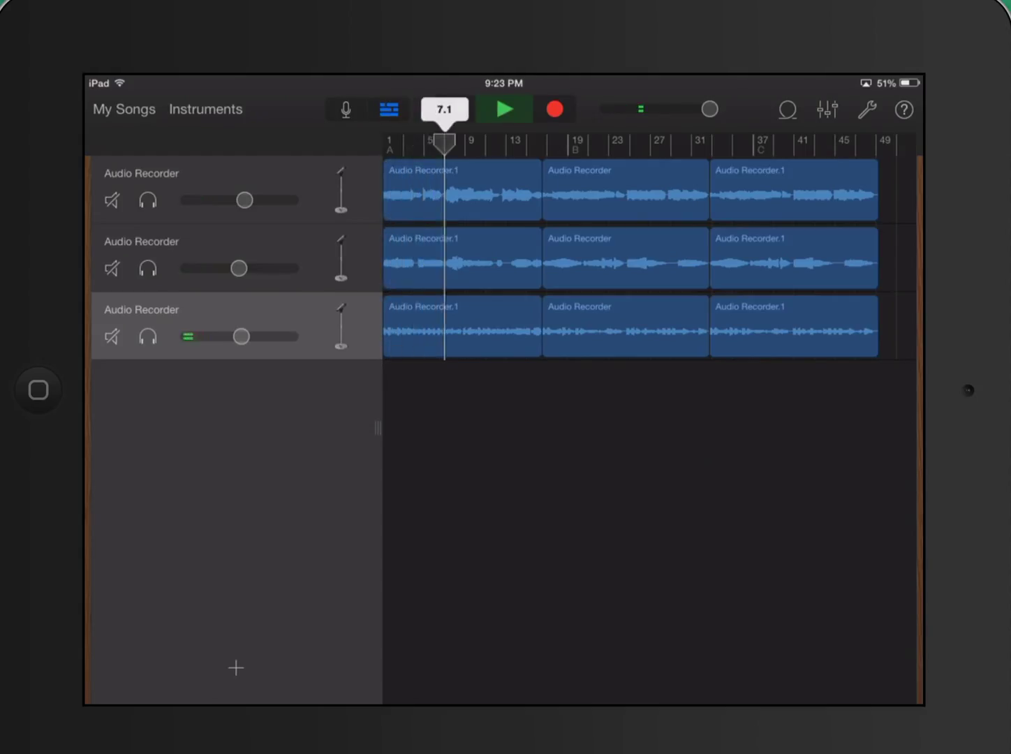
{"action": "left_click", "coordinate": [504, 109]}
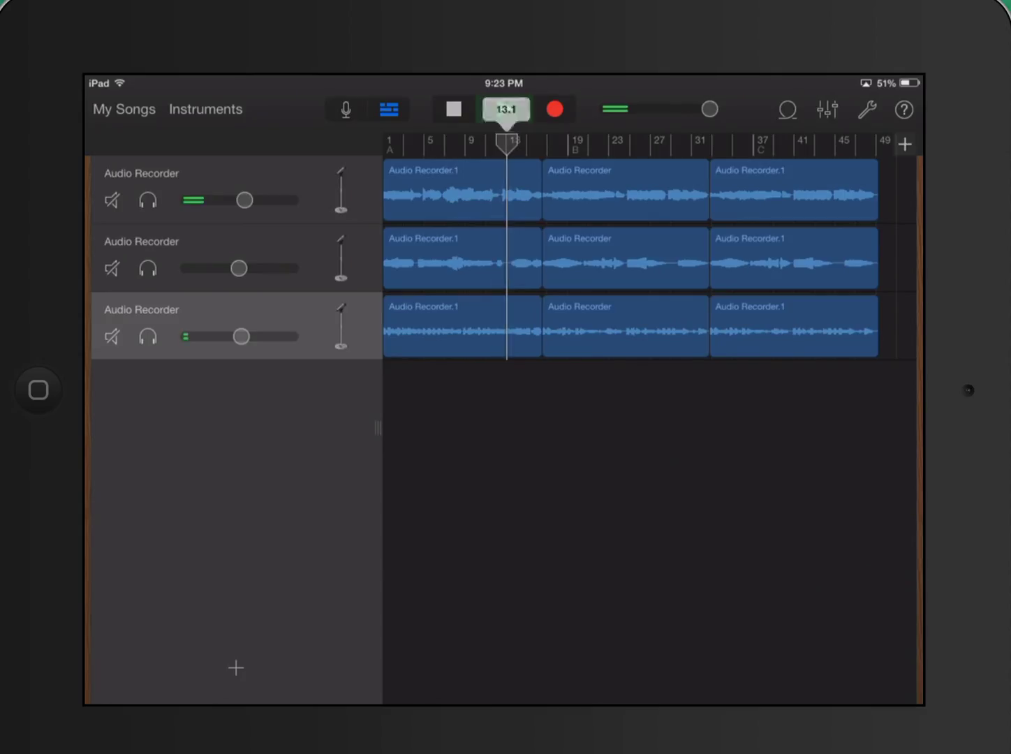
{"action": "left_click", "coordinate": [504, 109]}
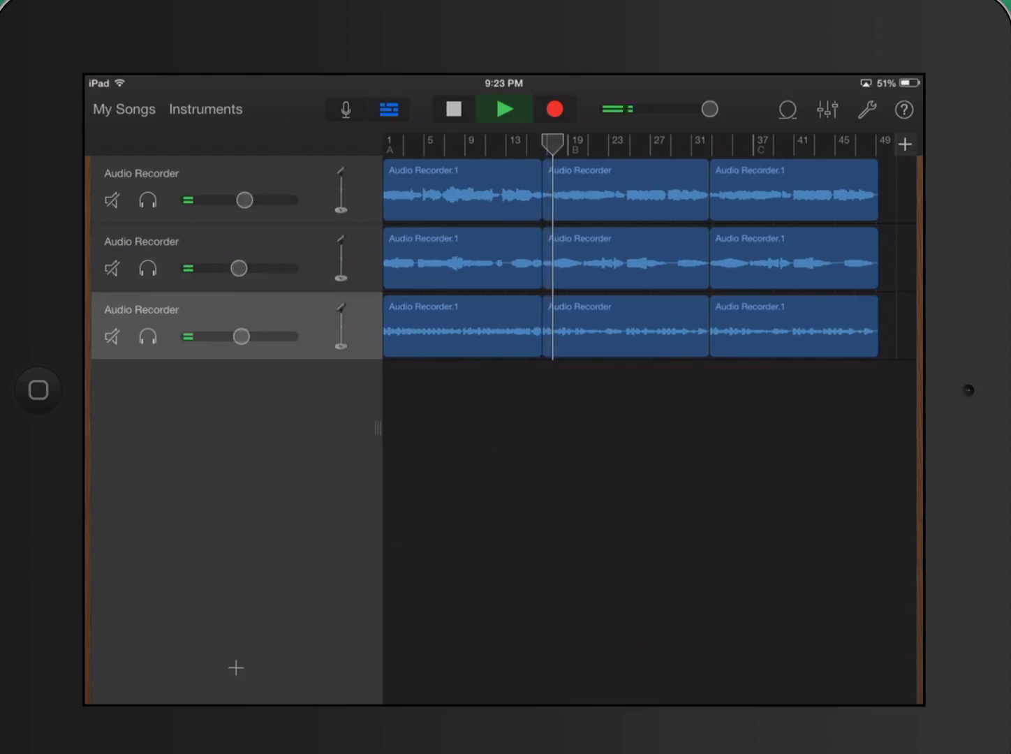
{"action": "left_click_drag", "start_coordinate": [552, 143], "coordinate": [588, 143]}
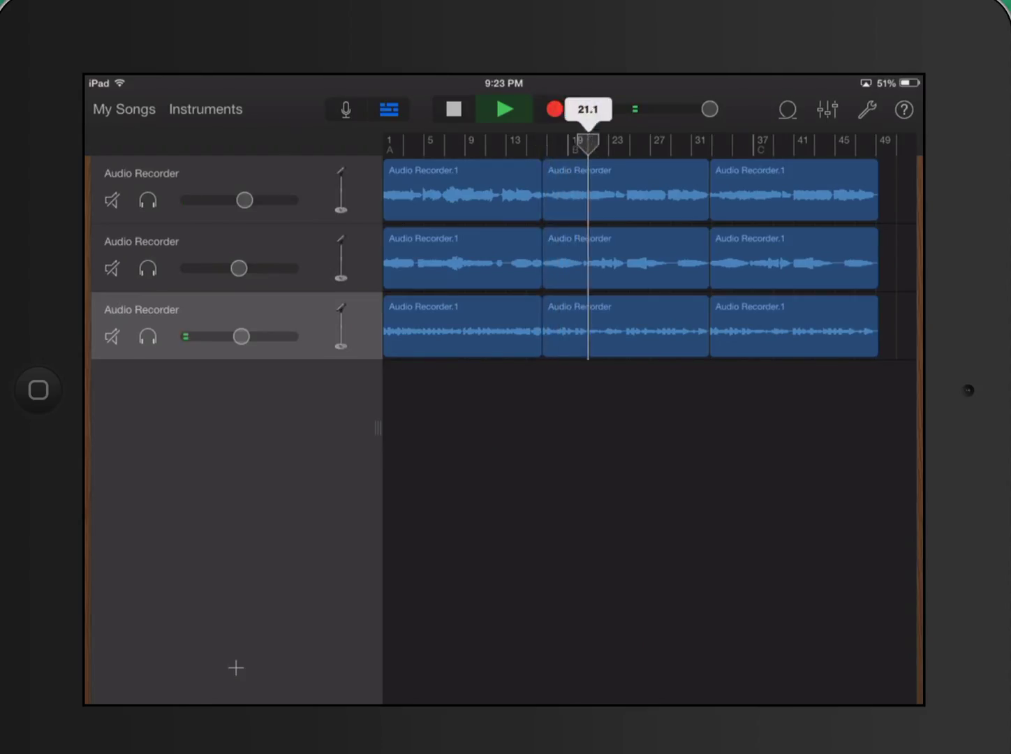
{"action": "left_click_drag", "start_coordinate": [588, 129], "coordinate": [670, 129]}
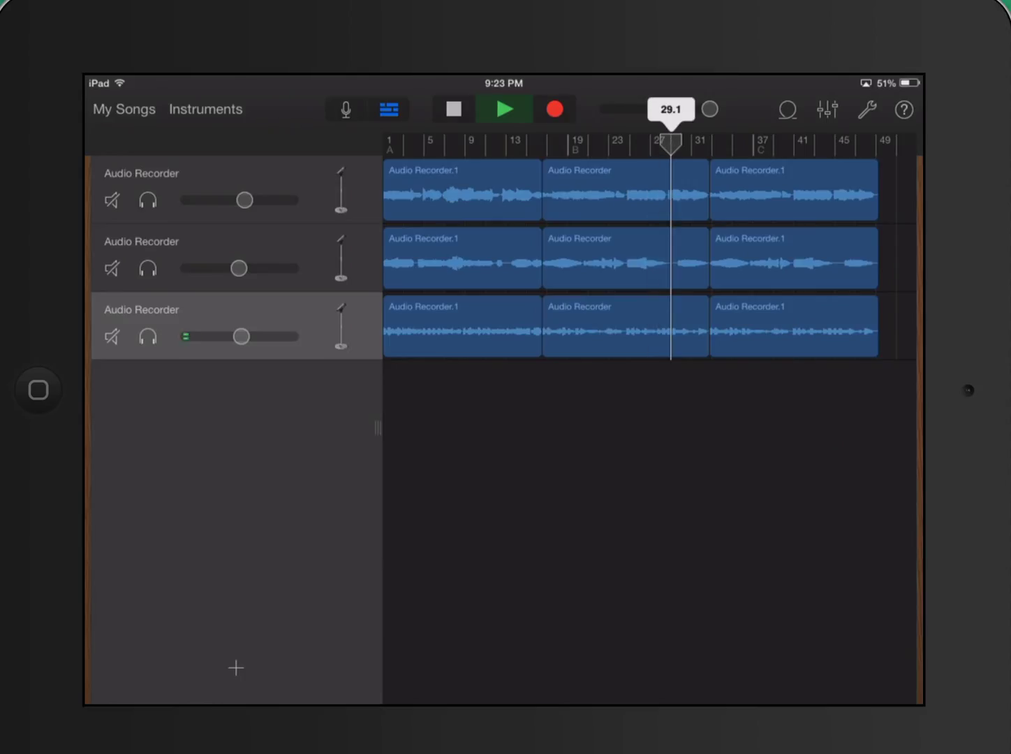
{"action": "left_click_drag", "start_coordinate": [670, 140], "coordinate": [681, 140]}
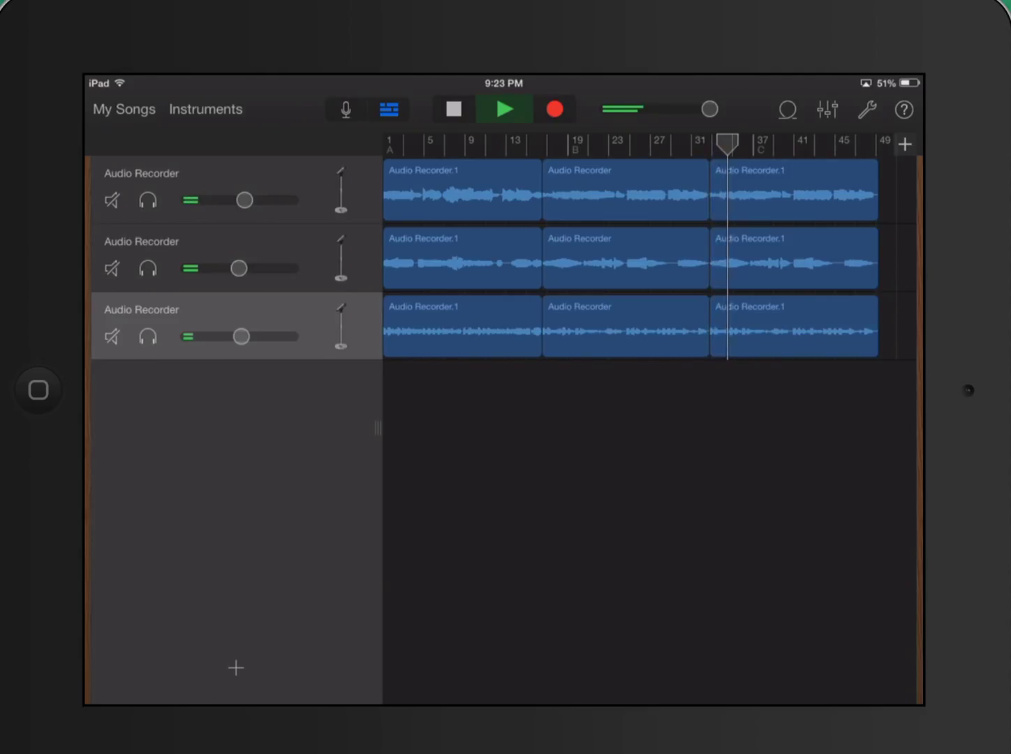
{"action": "left_click_drag", "start_coordinate": [726, 145], "coordinate": [824, 145]}
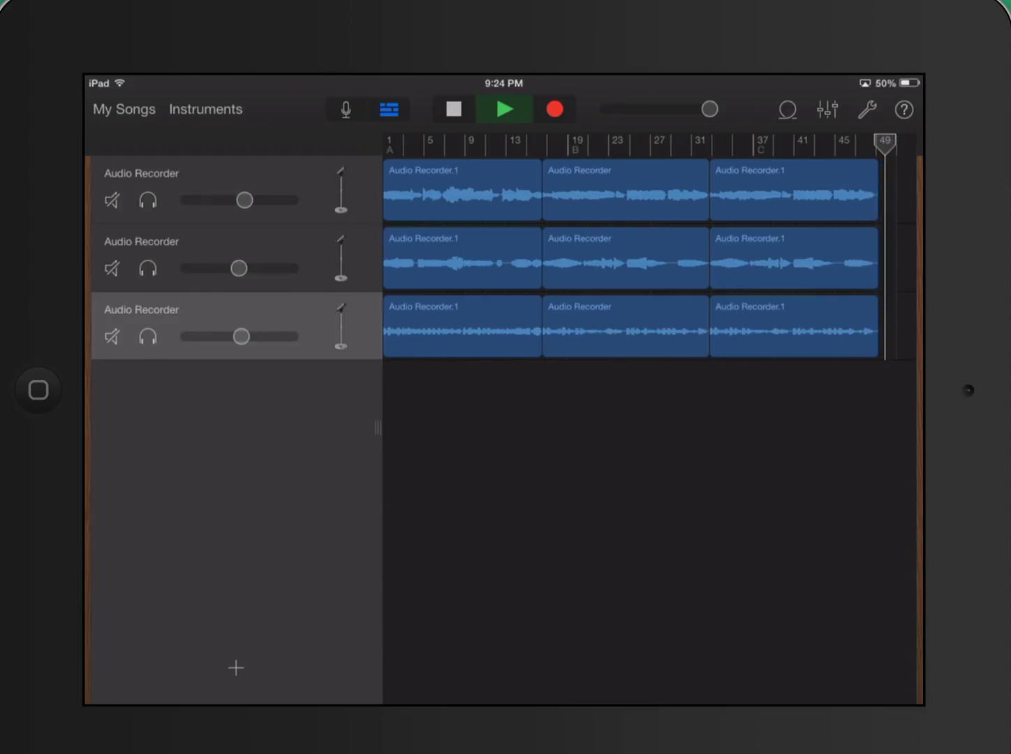
Step: Stop, replay the trio, and stop again with the playhead near bar 26
{"action": "left_click", "coordinate": [504, 109]}
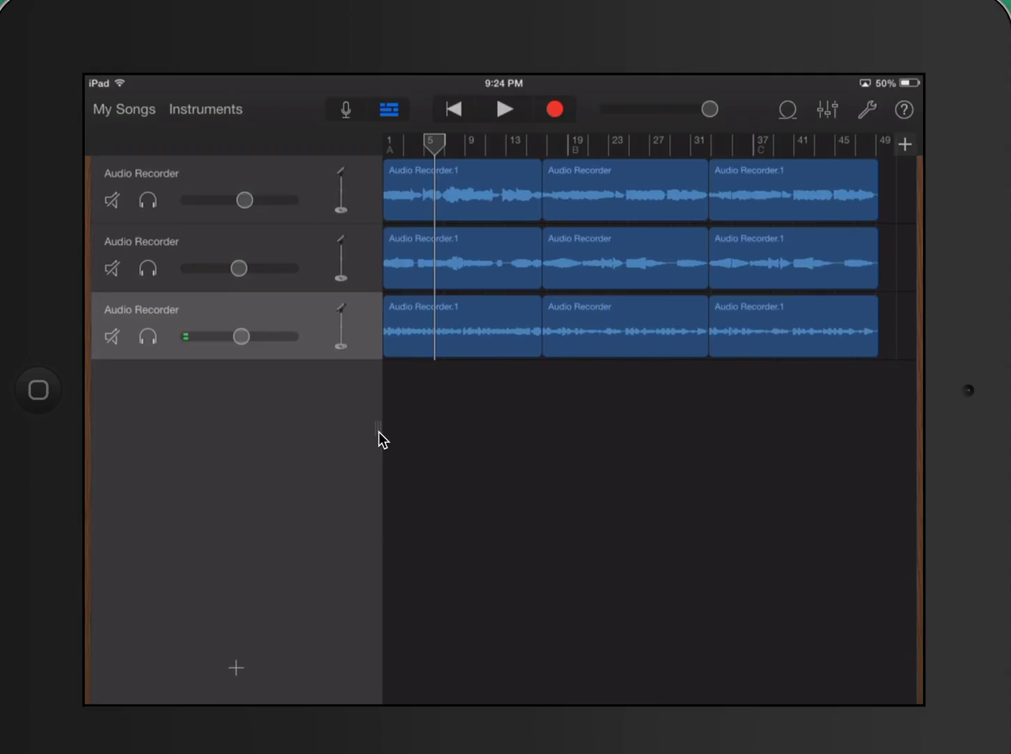
{"action": "mouse_move", "coordinate": [924, 429]}
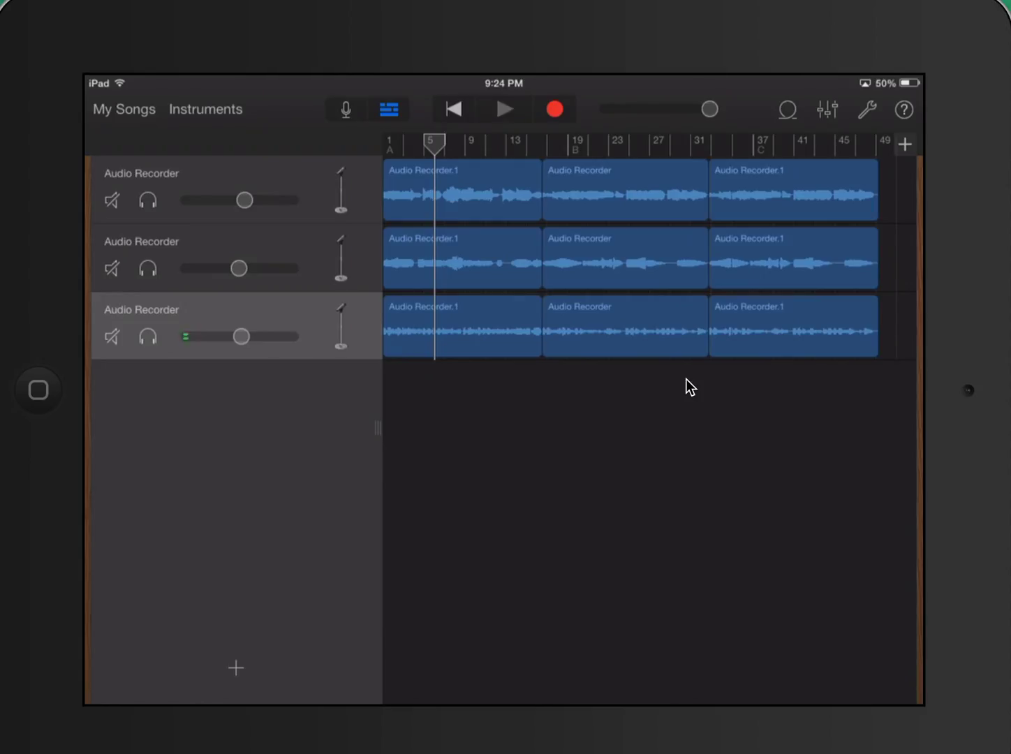
{"action": "left_click", "coordinate": [504, 109]}
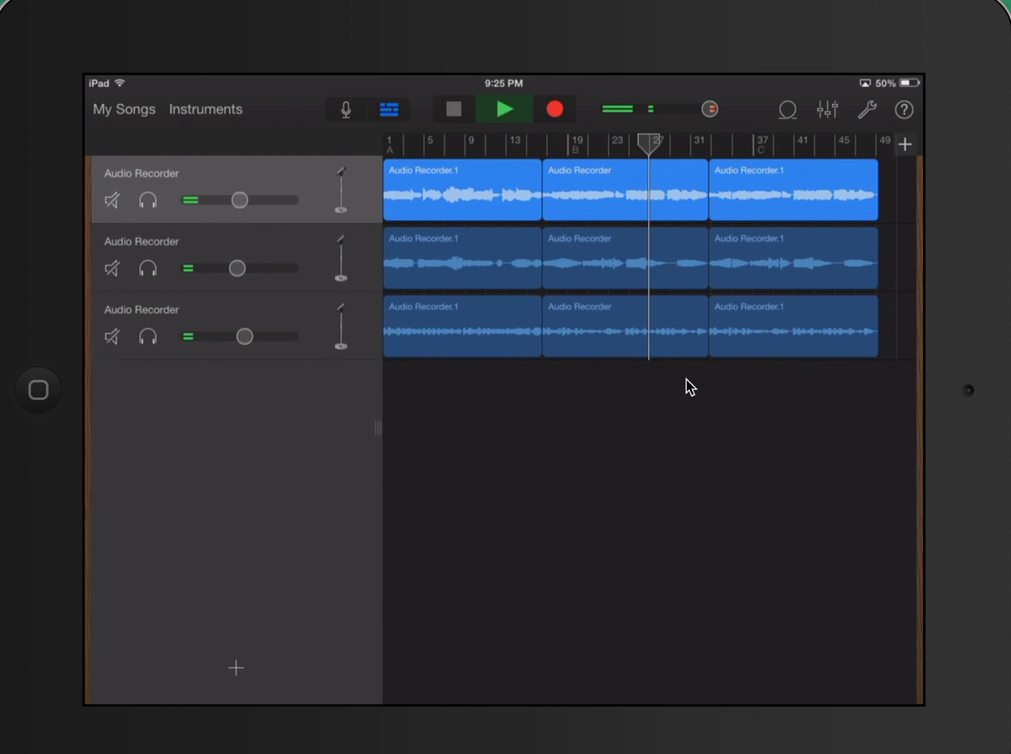
{"action": "left_click", "coordinate": [453, 109]}
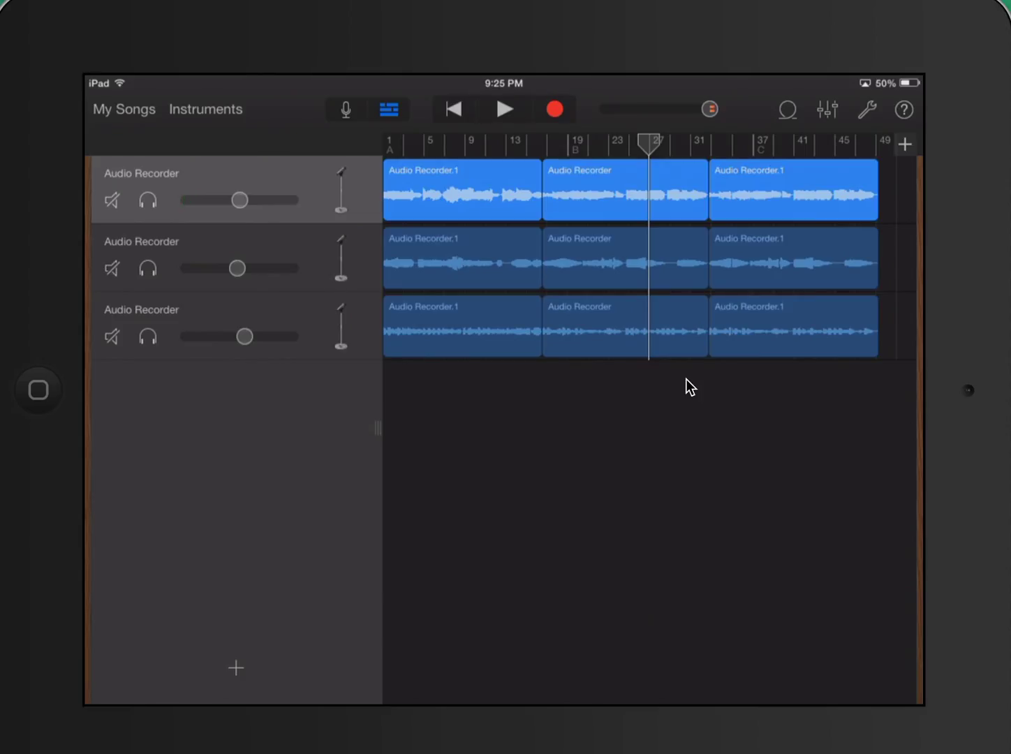
{"action": "mouse_move", "coordinate": [837, 122]}
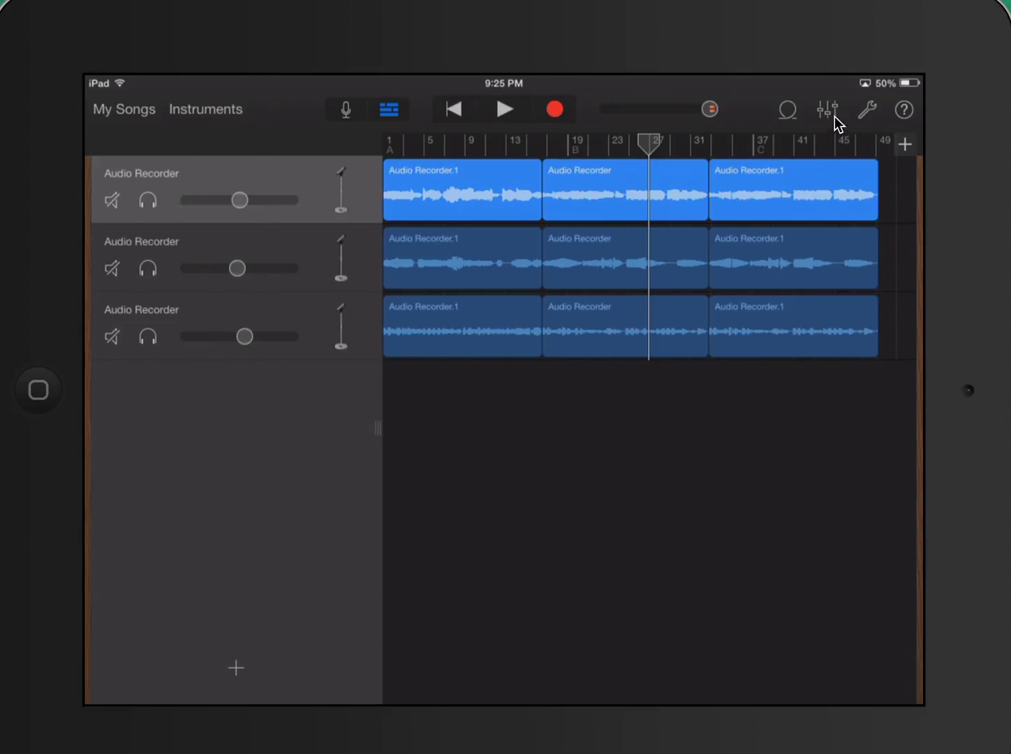
{"action": "mouse_move", "coordinate": [847, 94]}
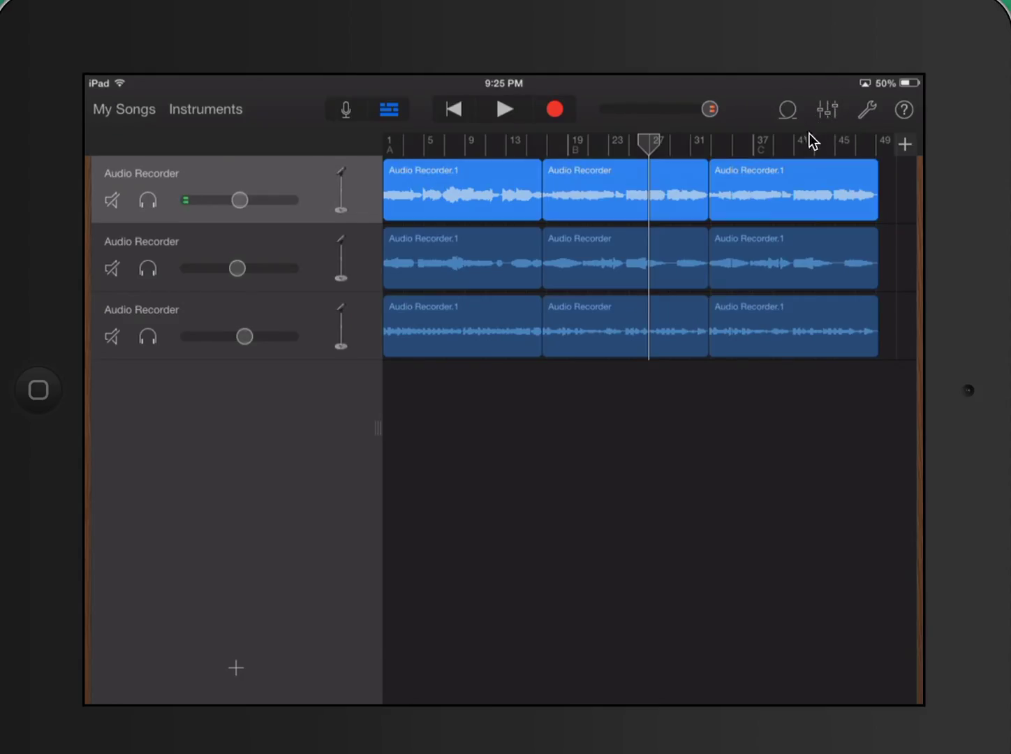
{"action": "mouse_move", "coordinate": [845, 143]}
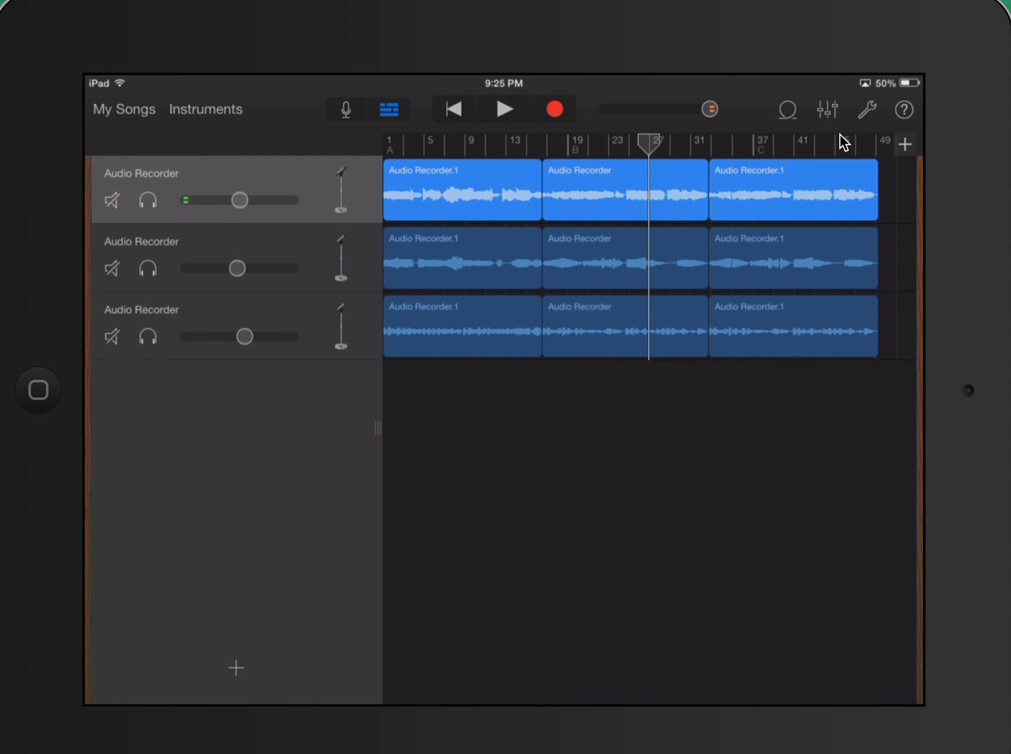
Step: Pan track 2 fully left and track 3 right, then play the trio to hear it
{"action": "left_click", "coordinate": [827, 109]}
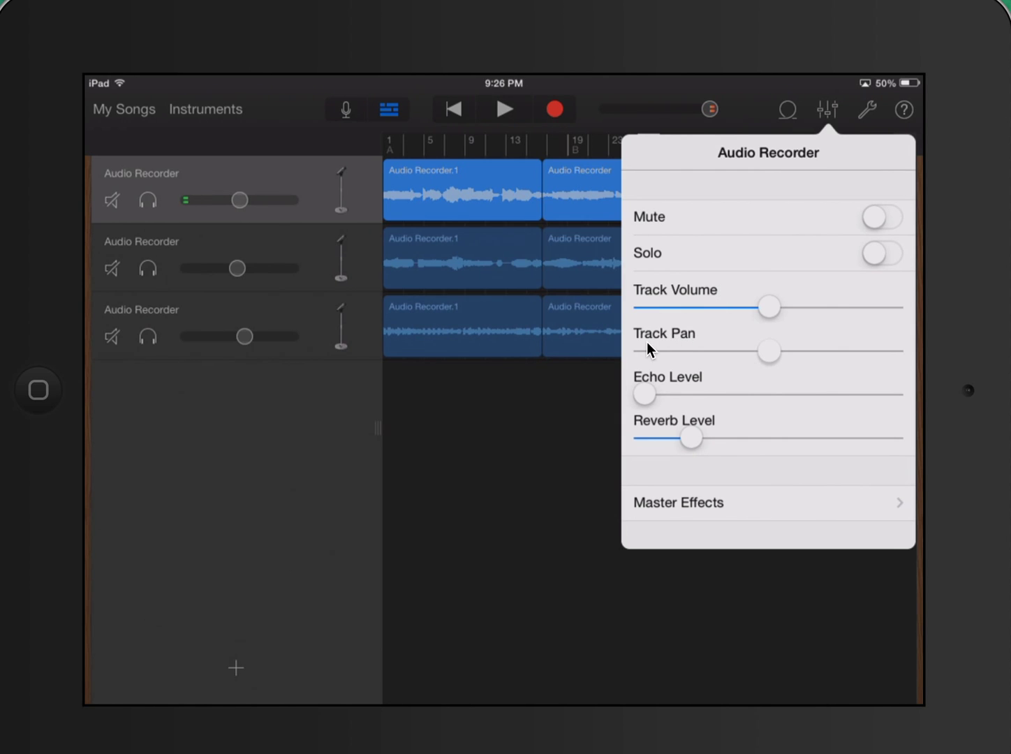
{"action": "mouse_move", "coordinate": [770, 363]}
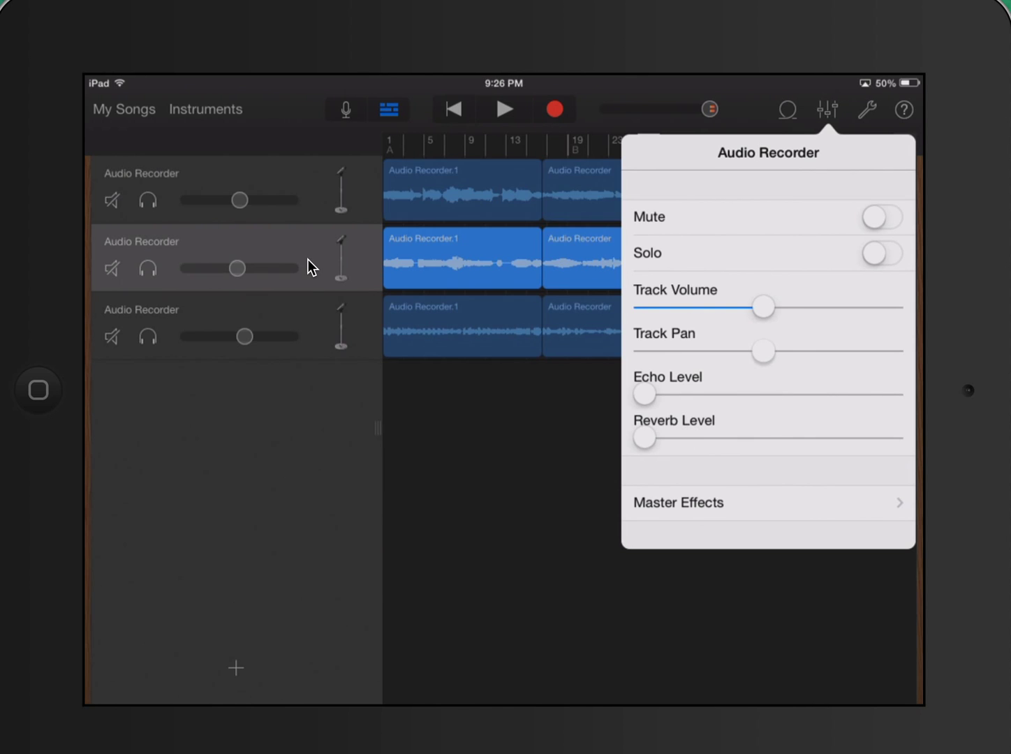
{"action": "mouse_move", "coordinate": [311, 286]}
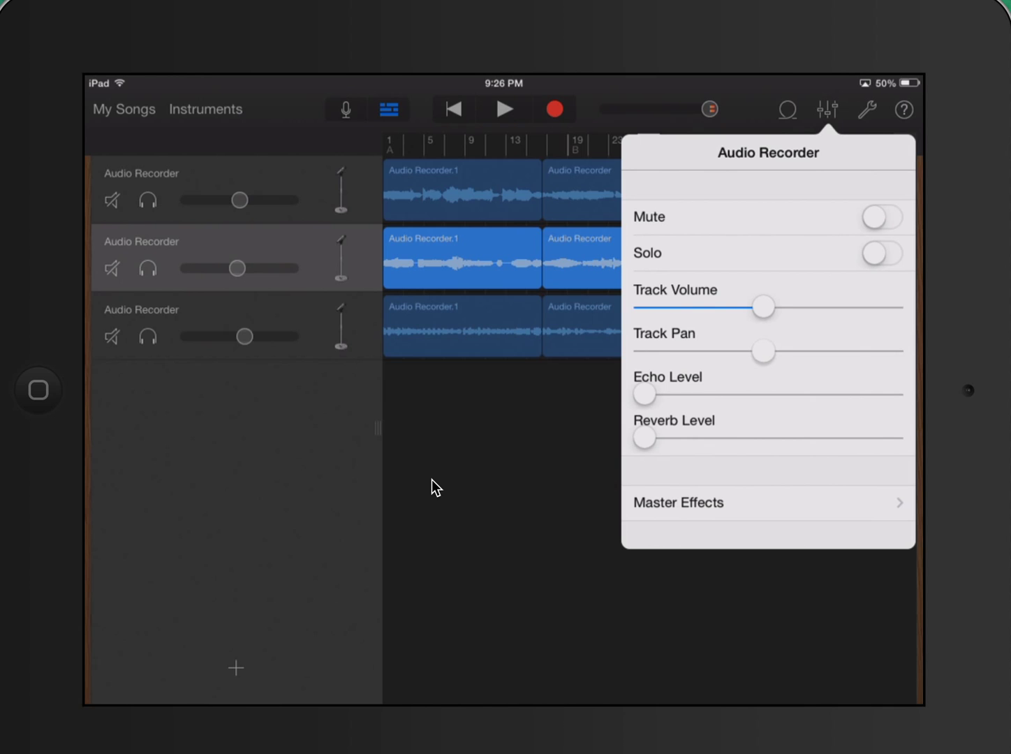
{"action": "mouse_move", "coordinate": [696, 465]}
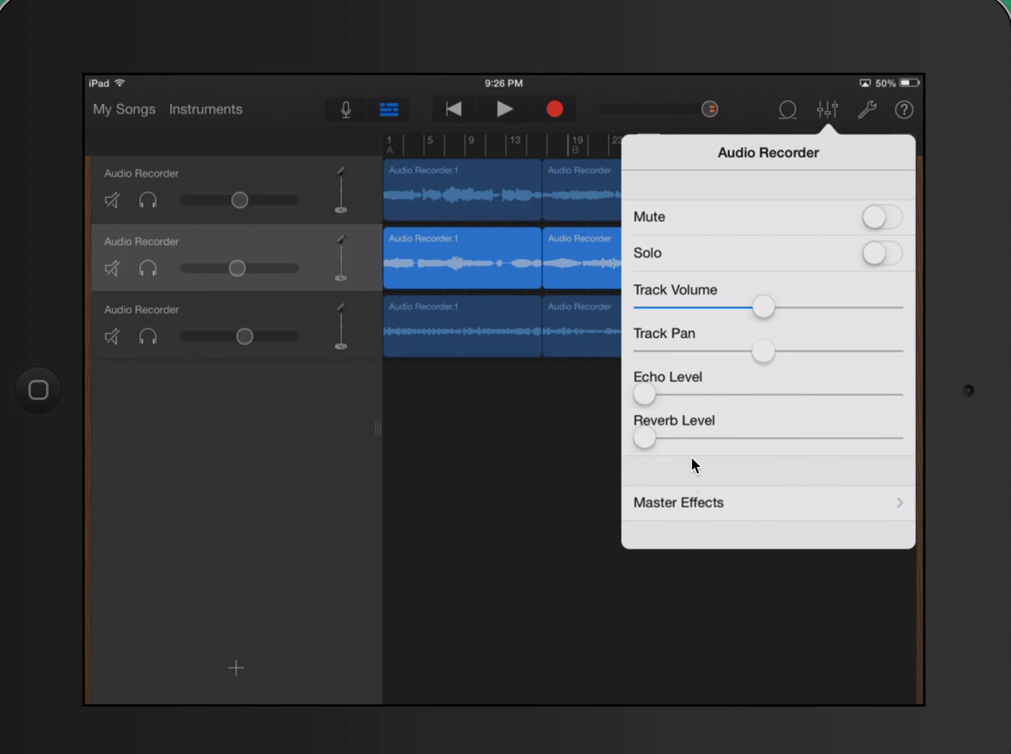
{"action": "mouse_move", "coordinate": [769, 363]}
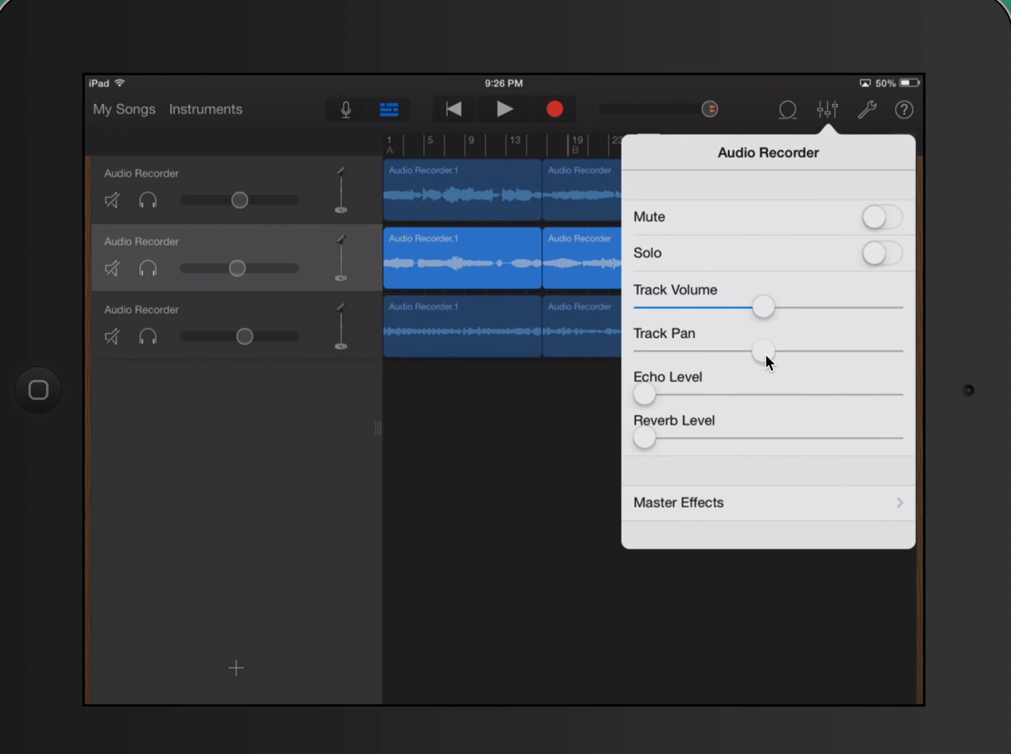
{"action": "left_click_drag", "start_coordinate": [763, 352], "coordinate": [681, 352]}
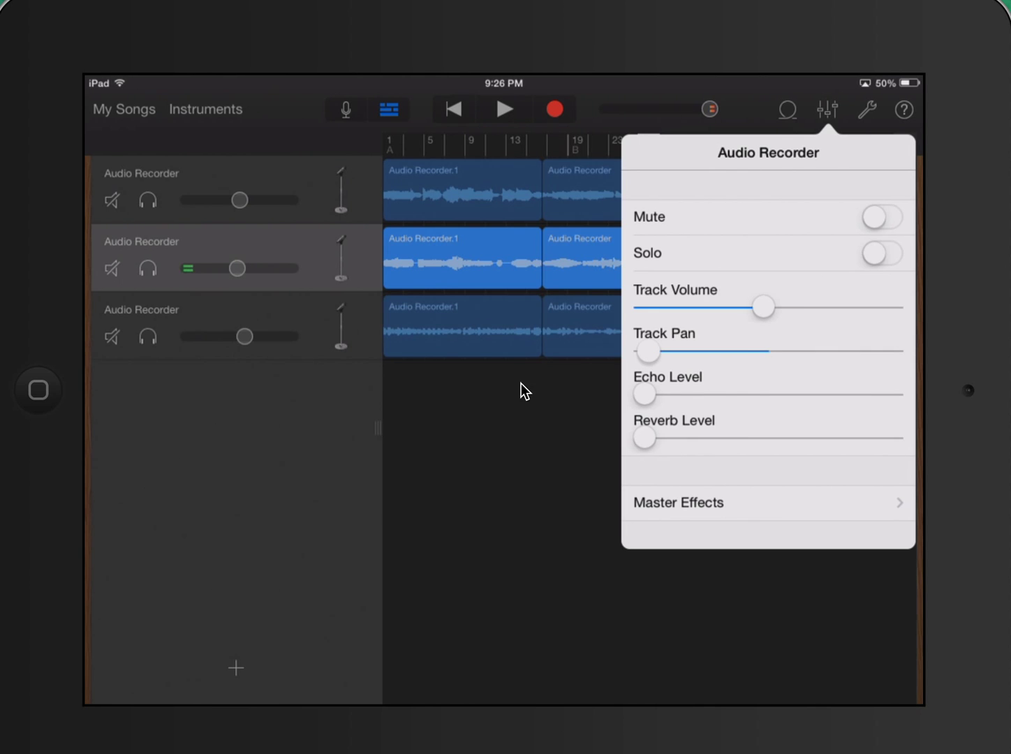
{"action": "mouse_move", "coordinate": [489, 509]}
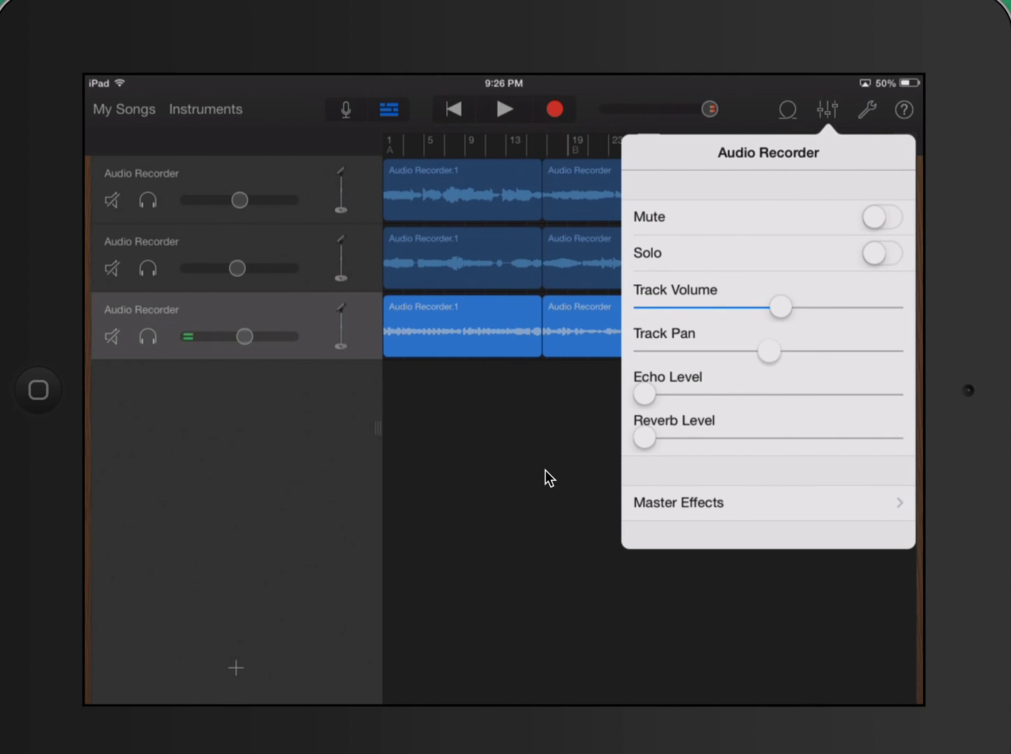
{"action": "left_click_drag", "start_coordinate": [770, 352], "coordinate": [844, 351]}
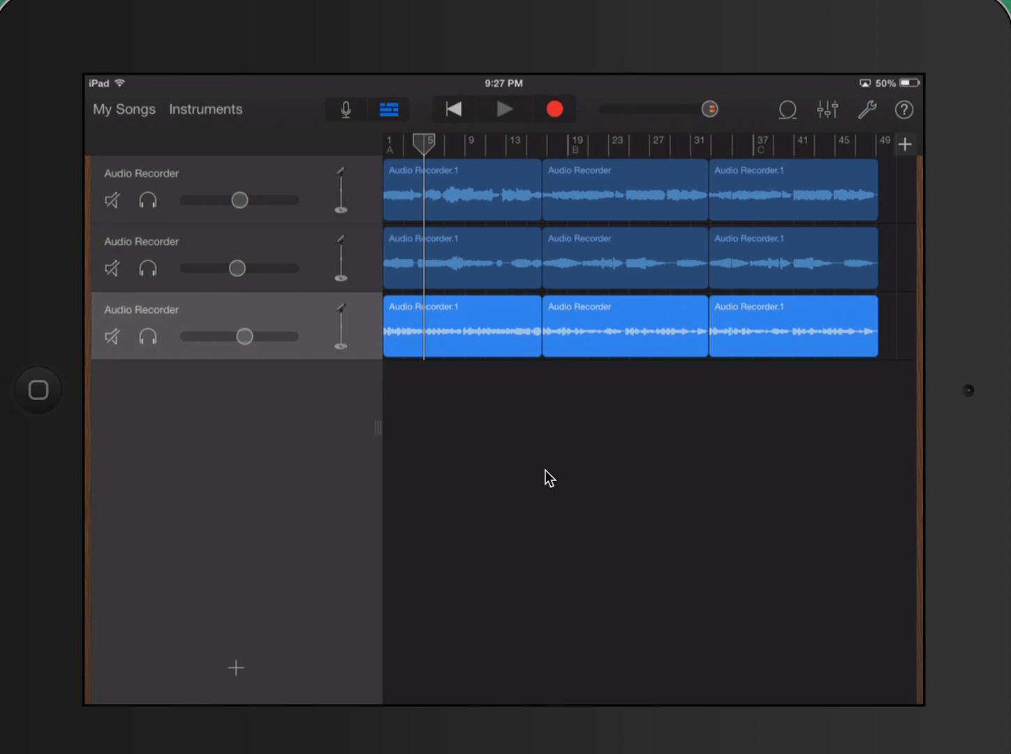
{"action": "left_click", "coordinate": [504, 109]}
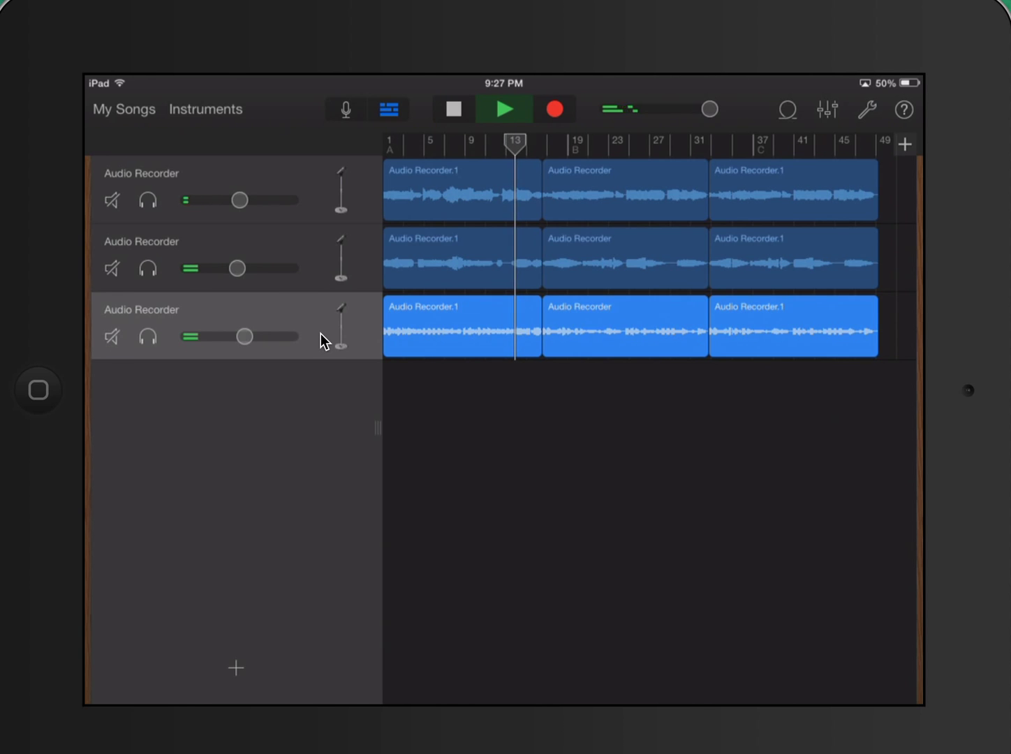
{"action": "left_click", "coordinate": [504, 108]}
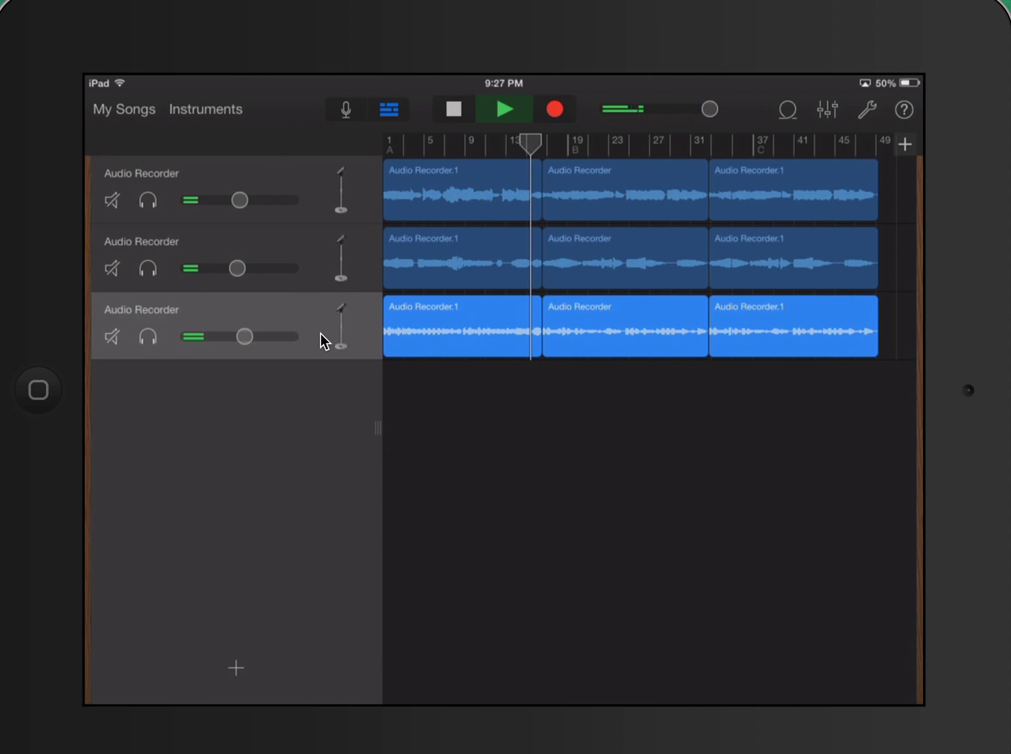
{"action": "left_click", "coordinate": [452, 109]}
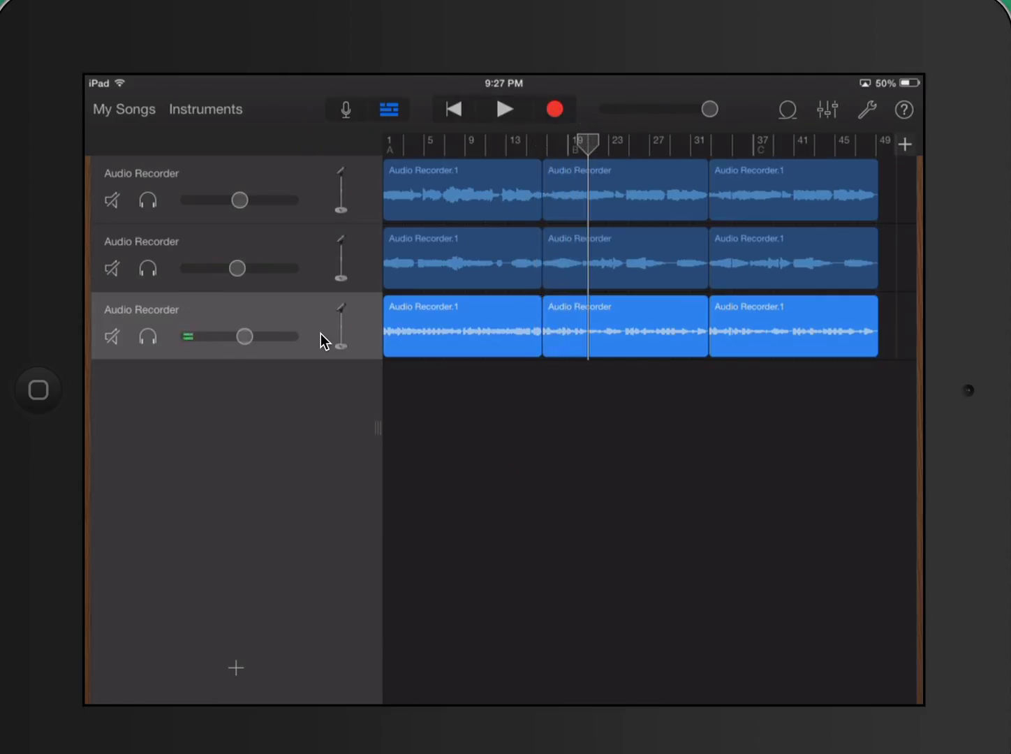
{"action": "mouse_move", "coordinate": [757, 162]}
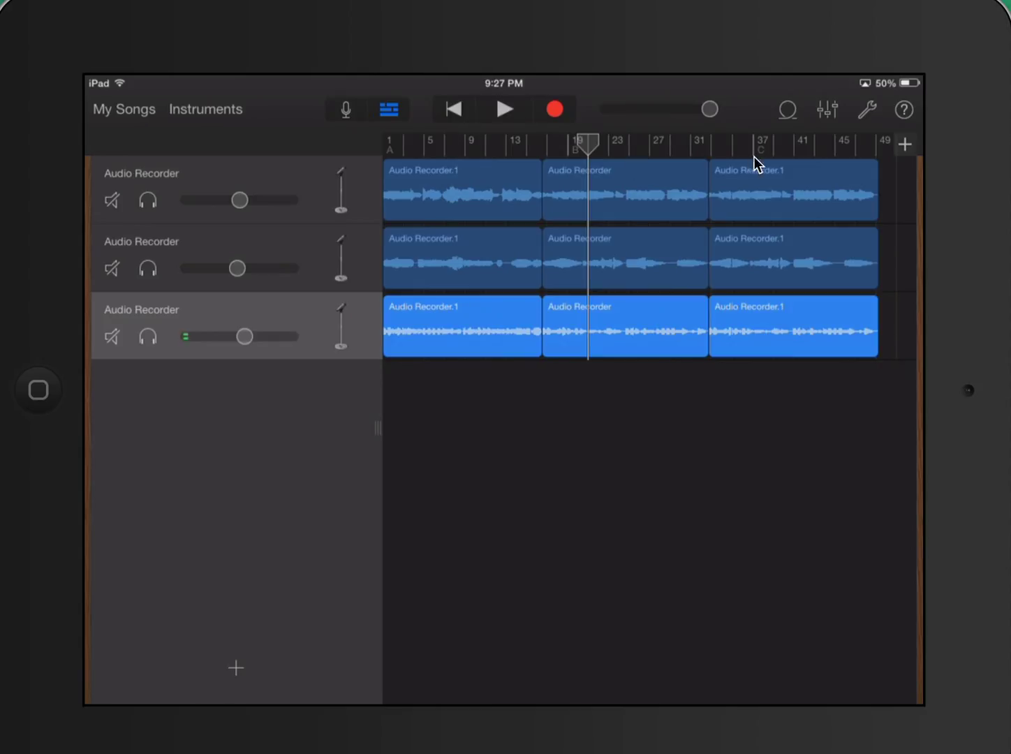
{"action": "mouse_move", "coordinate": [845, 115]}
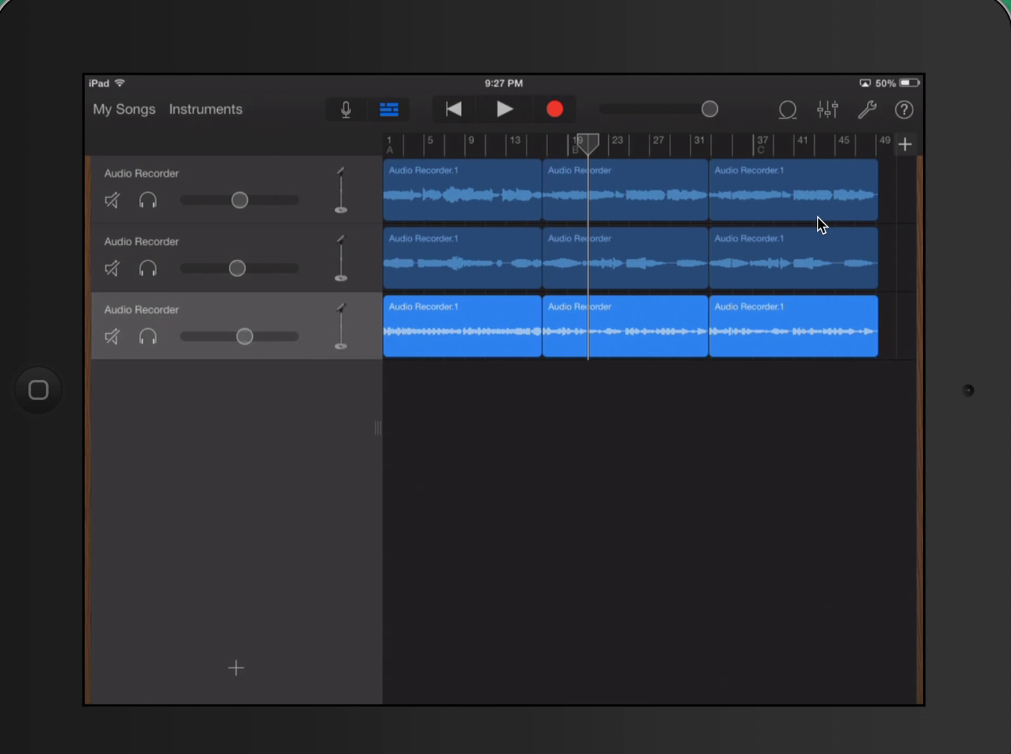
{"action": "left_click", "coordinate": [827, 109]}
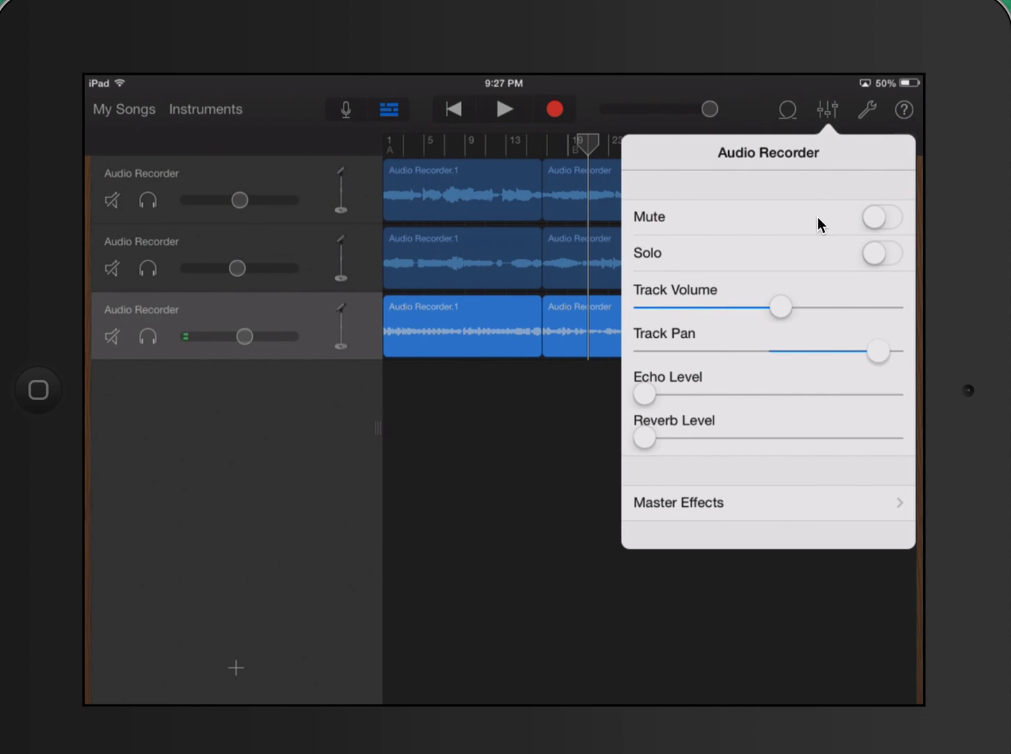
{"action": "mouse_move", "coordinate": [743, 510]}
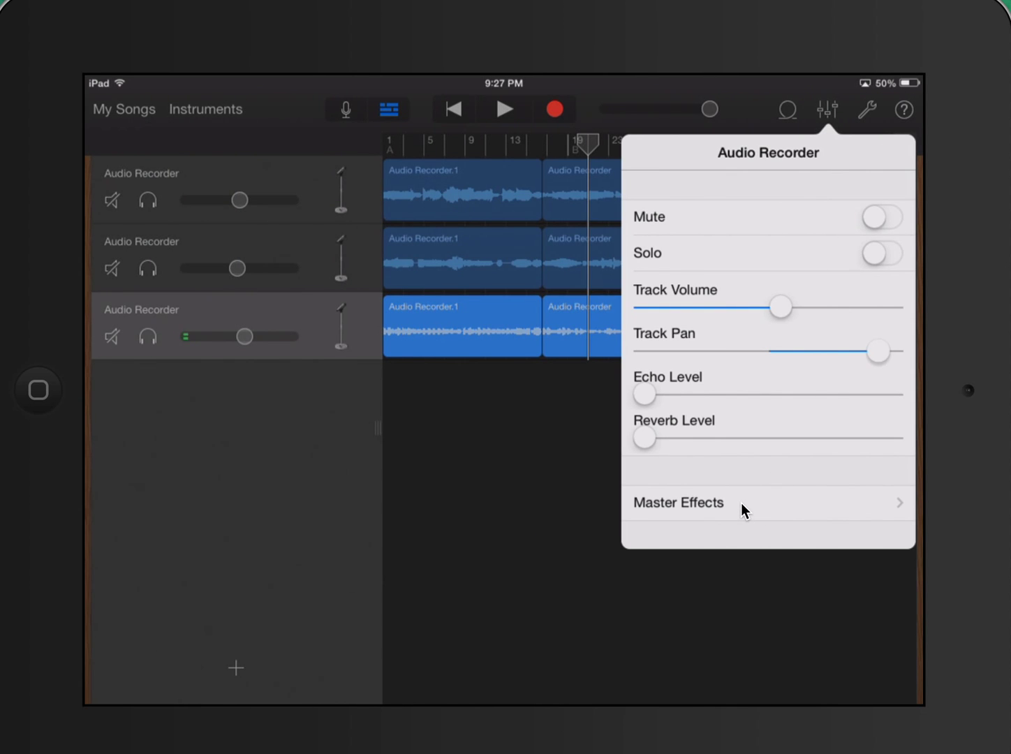
{"action": "left_click", "coordinate": [678, 503]}
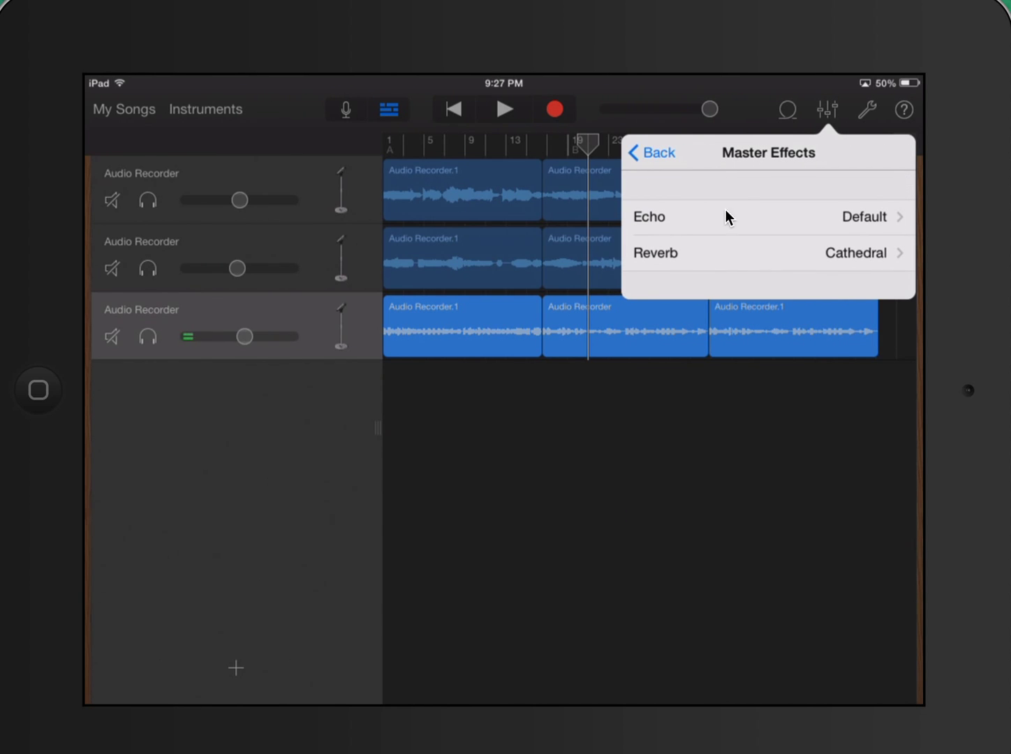
{"action": "mouse_move", "coordinate": [725, 257]}
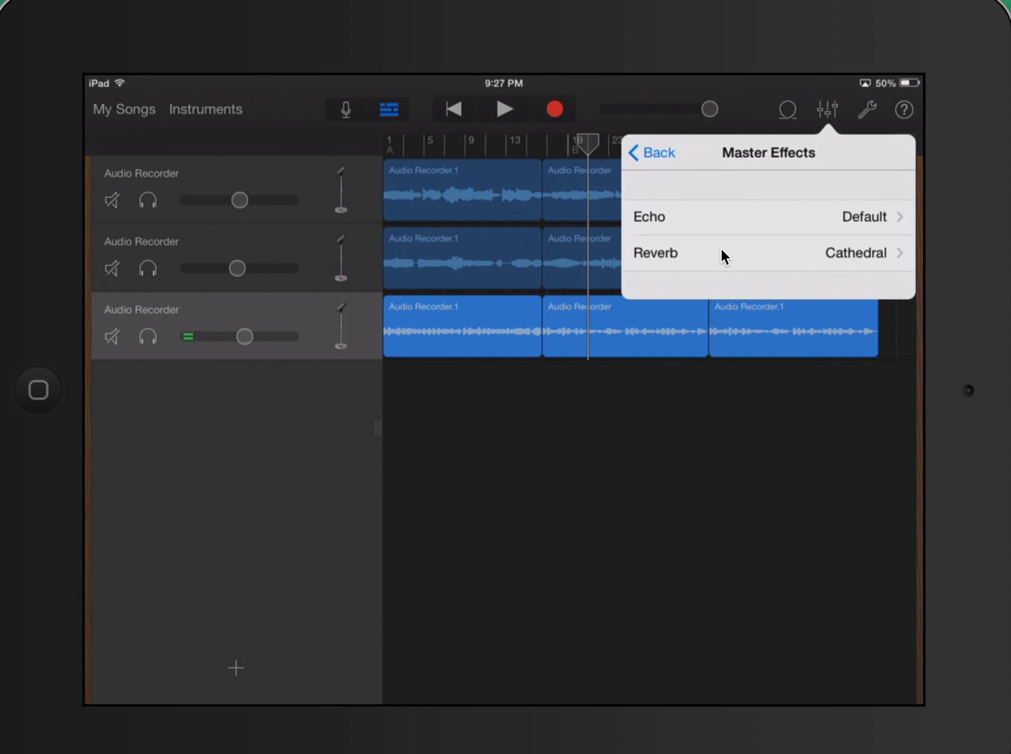
{"action": "mouse_move", "coordinate": [676, 221]}
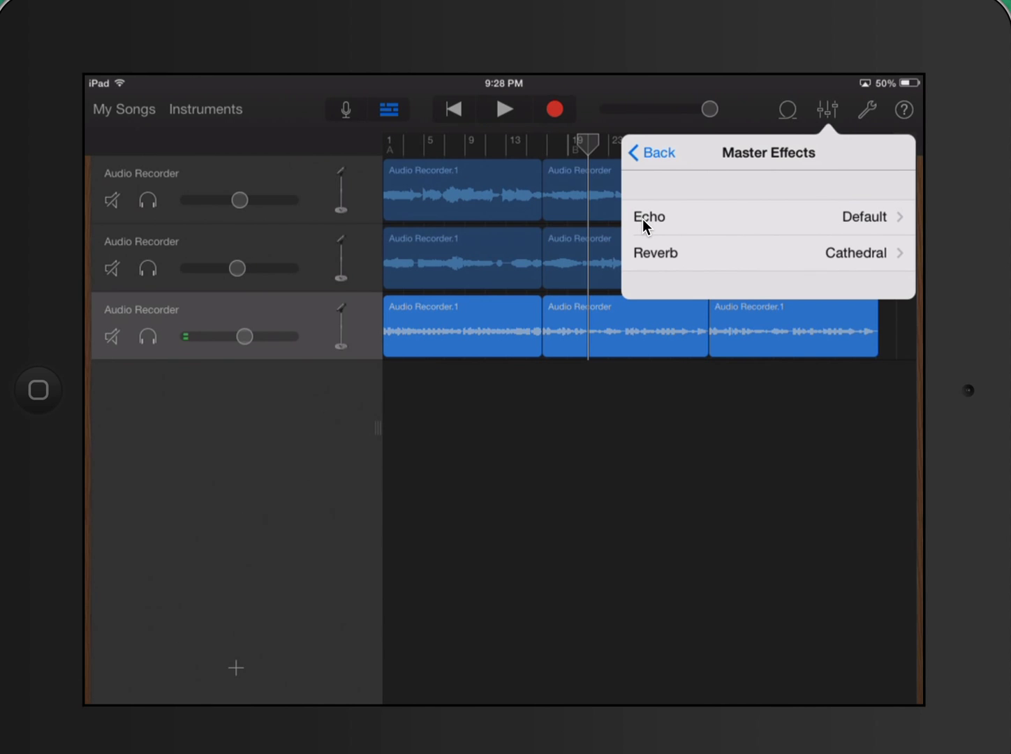
{"action": "mouse_move", "coordinate": [775, 185]}
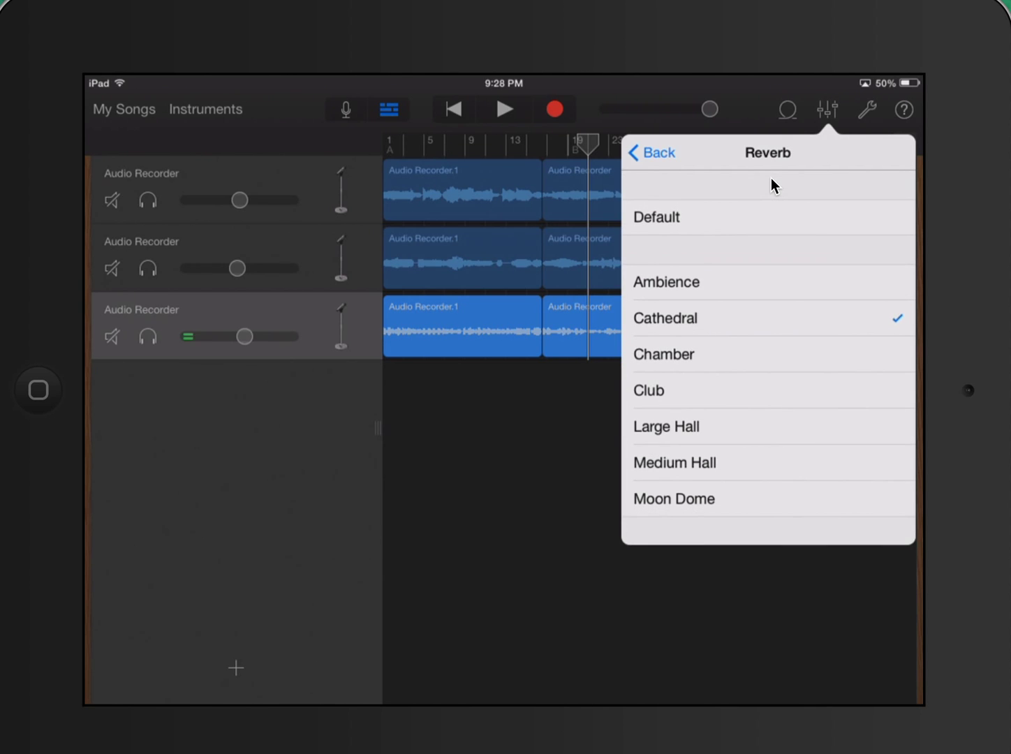
{"action": "mouse_move", "coordinate": [877, 319]}
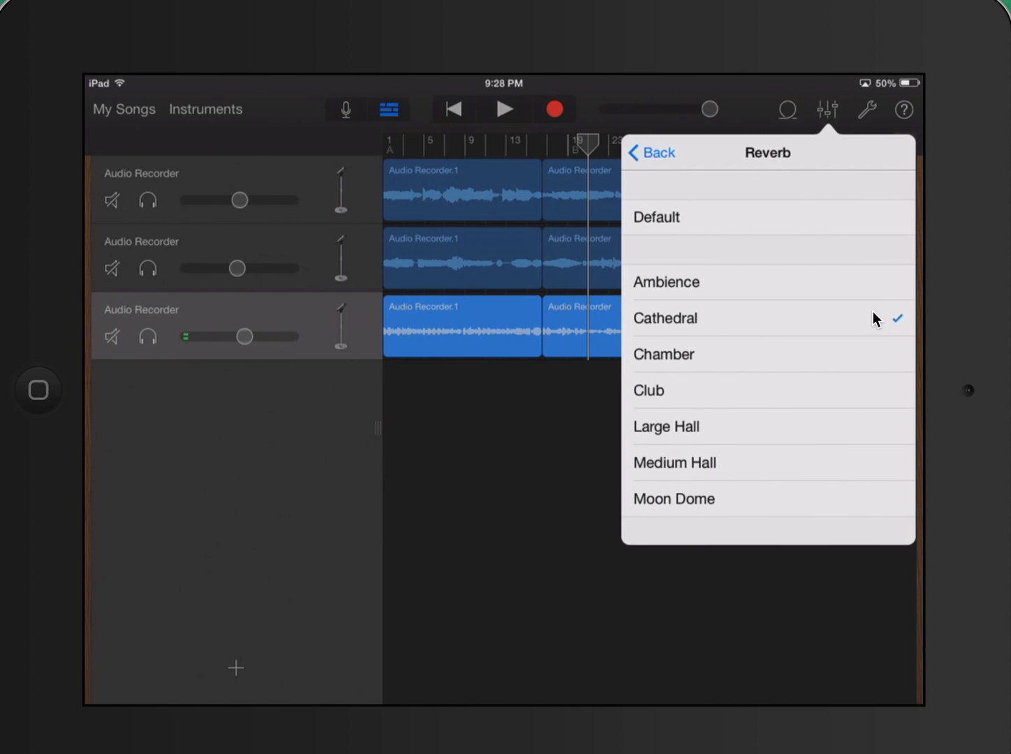
{"action": "mouse_move", "coordinate": [875, 322]}
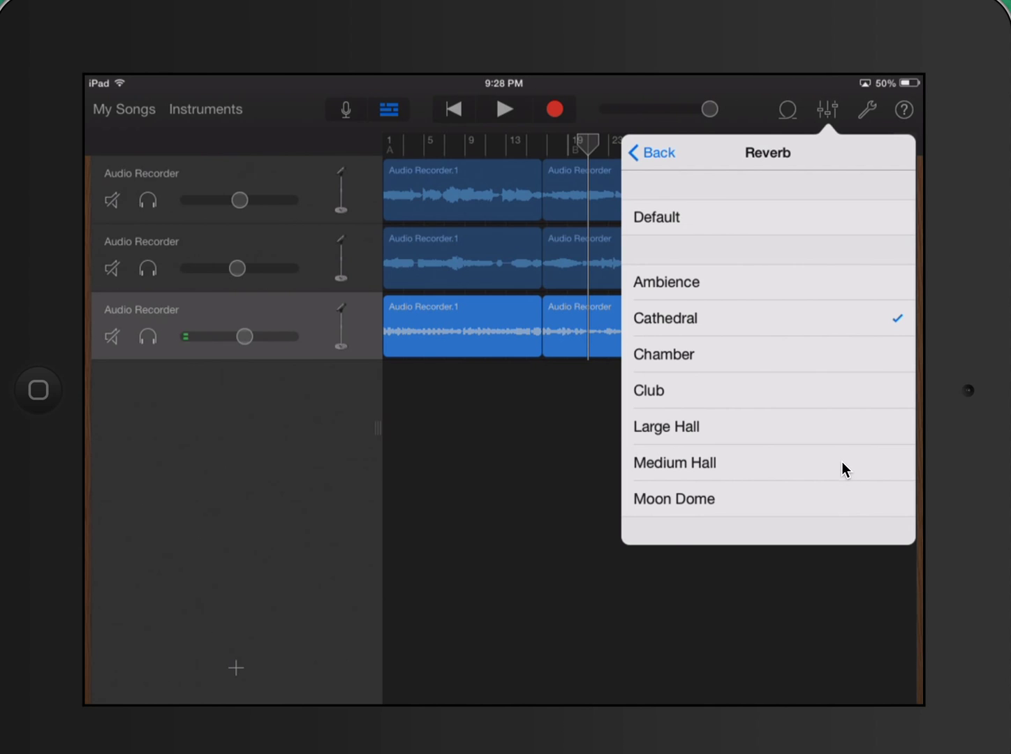
{"action": "mouse_move", "coordinate": [874, 356]}
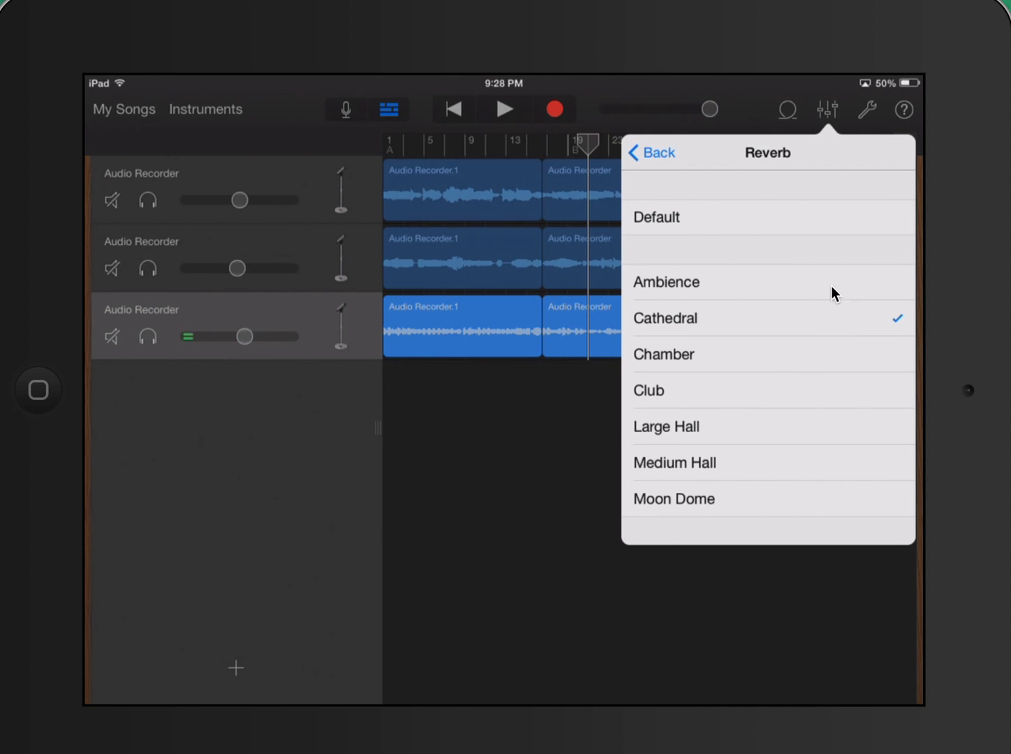
{"action": "mouse_move", "coordinate": [794, 329]}
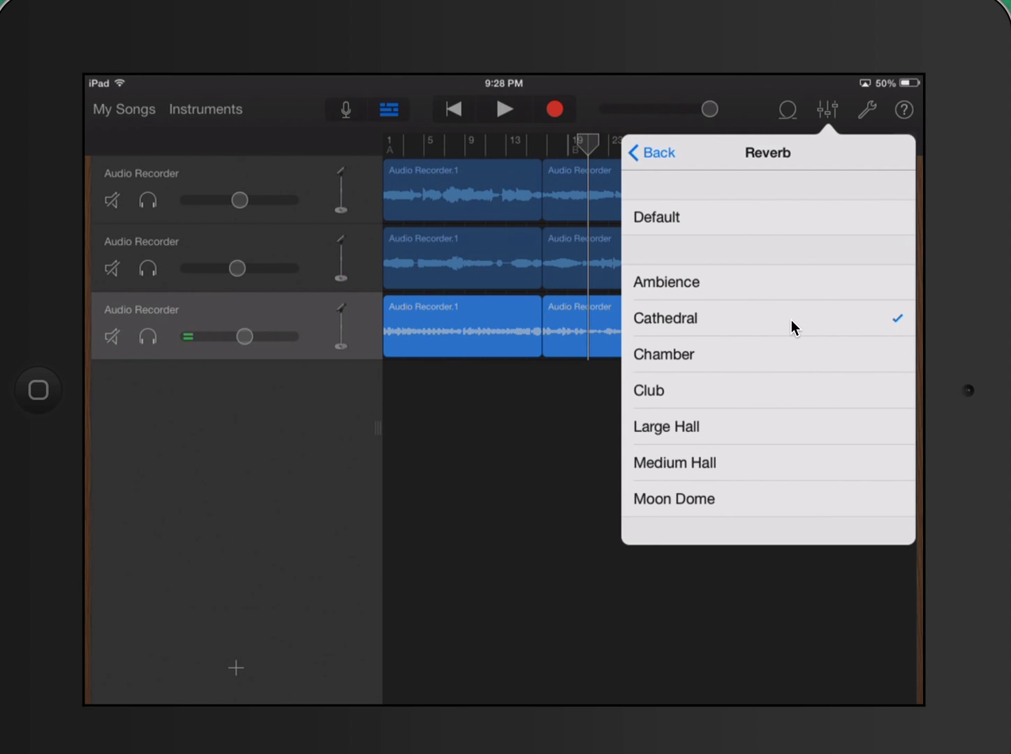
Step: Keep Cathedral as the master reverb and close the Master Effects settings
{"action": "left_click", "coordinate": [651, 152]}
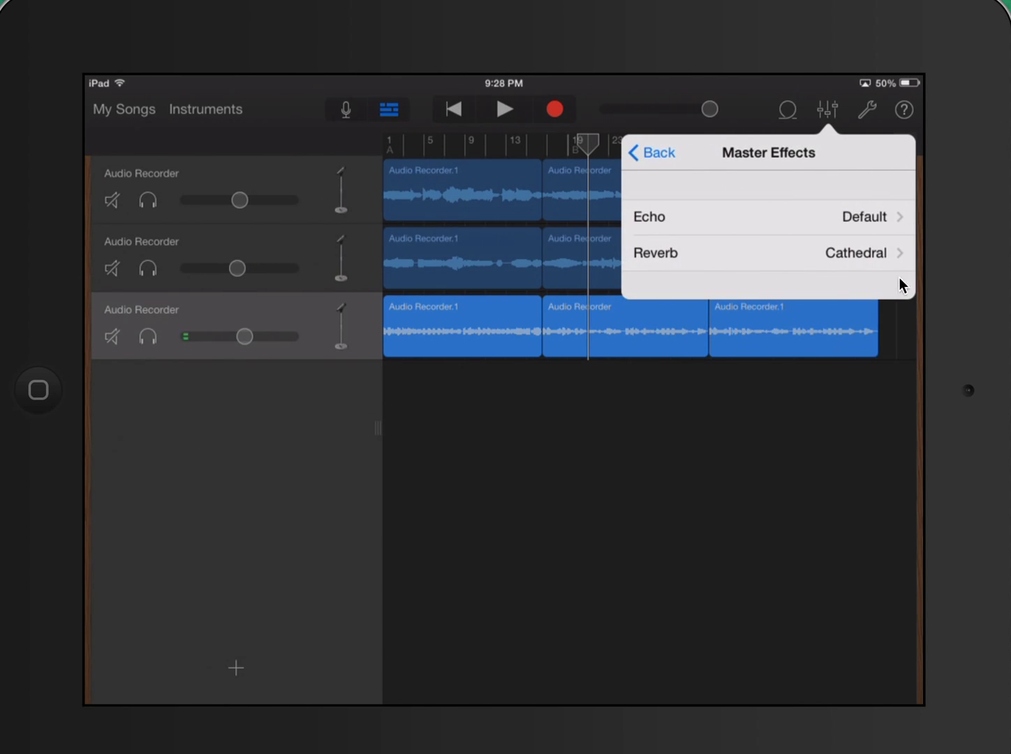
{"action": "mouse_move", "coordinate": [603, 524]}
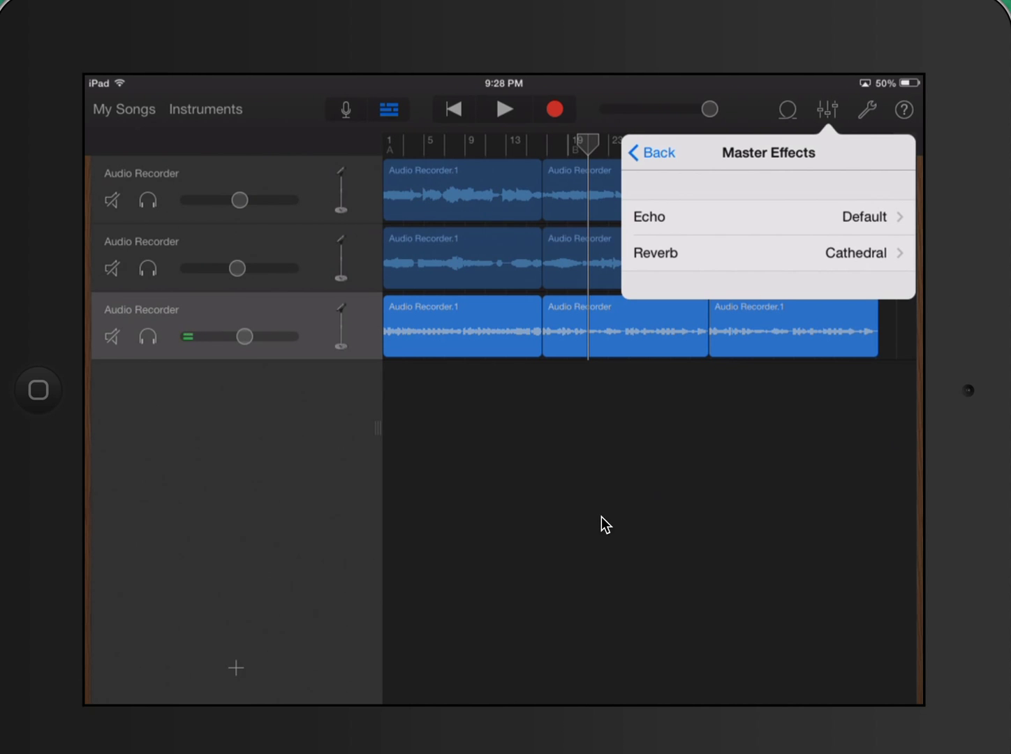
{"action": "left_click", "coordinate": [826, 109]}
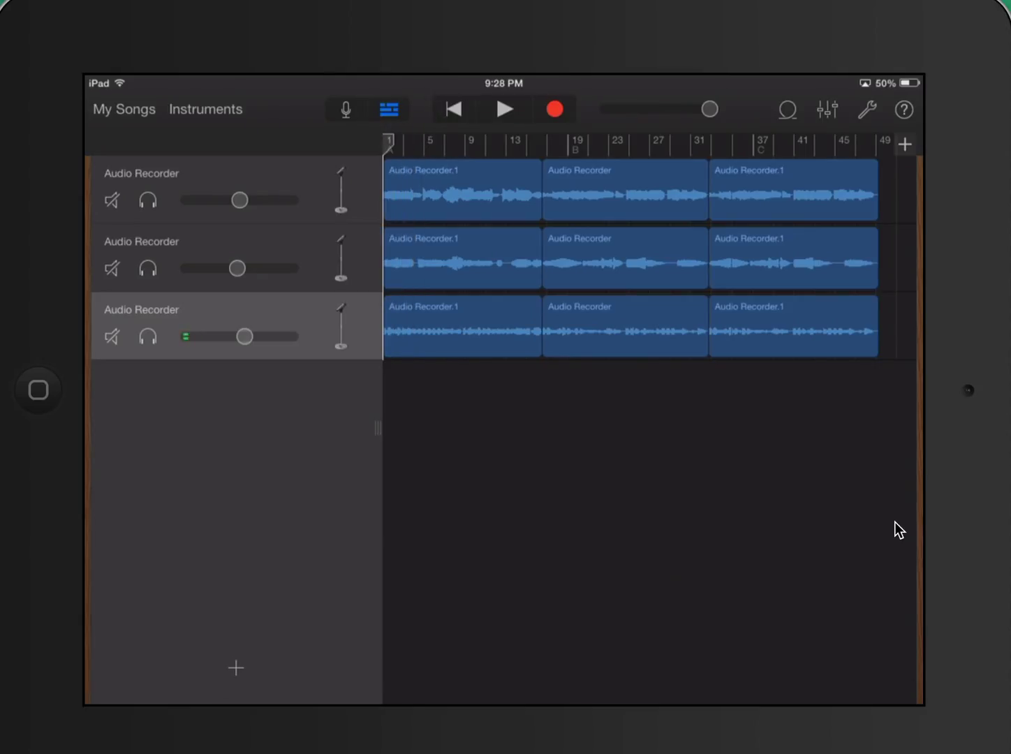
{"action": "mouse_move", "coordinate": [986, 145]}
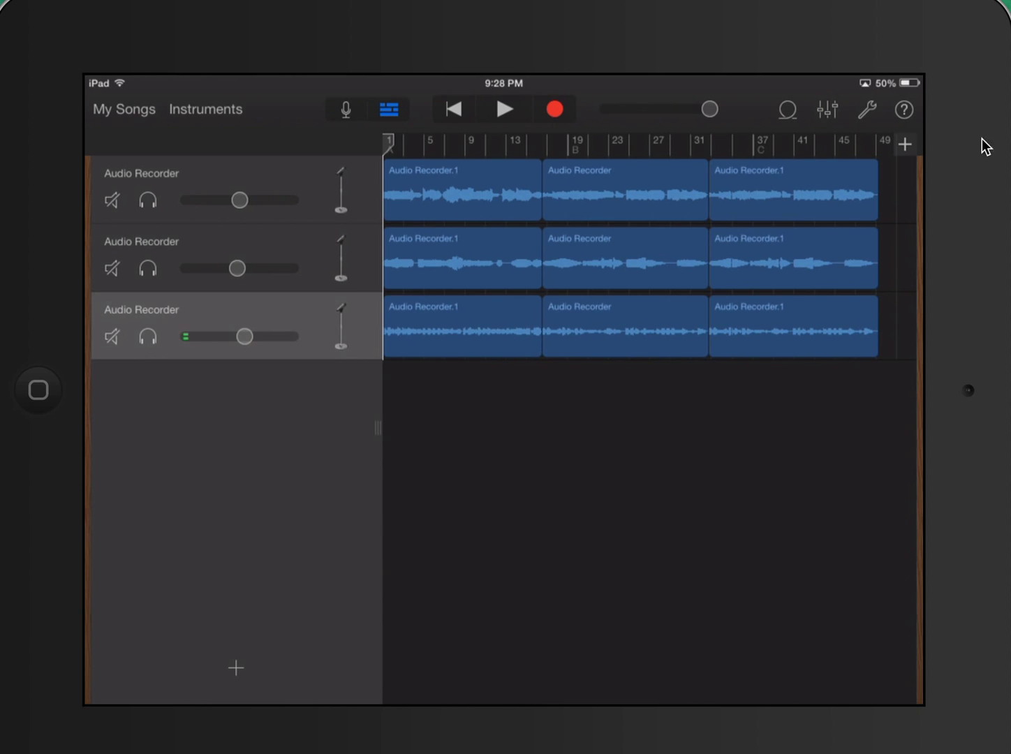
Step: Raise track 3's reverb level near maximum, listen, then lower it to a moderate level
{"action": "left_click", "coordinate": [826, 109]}
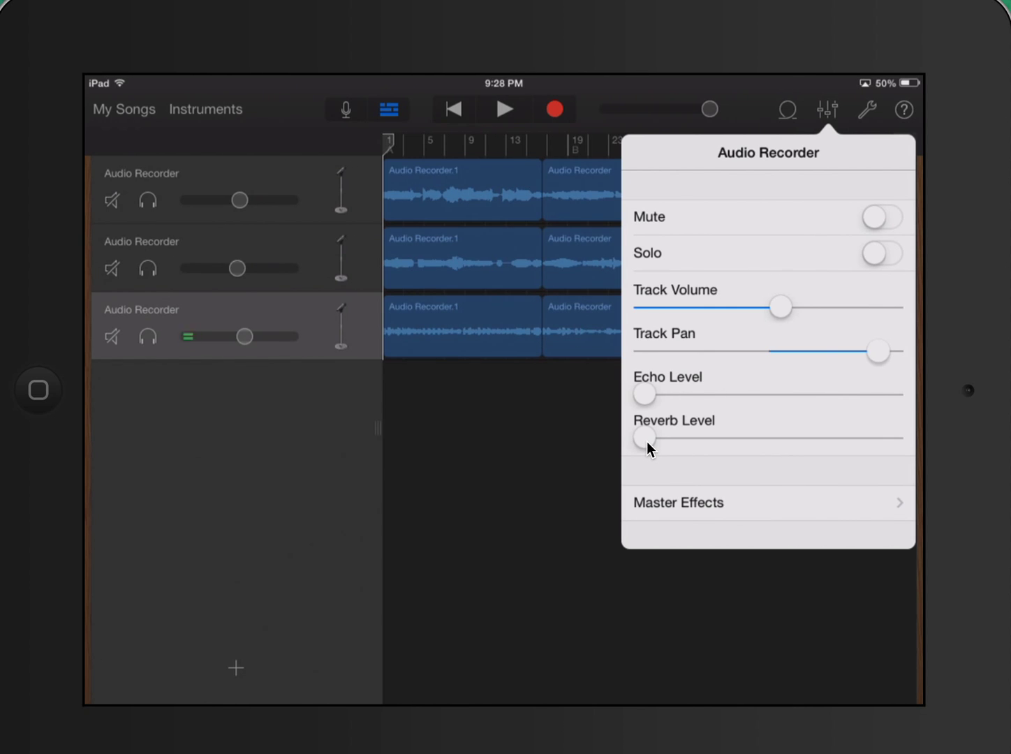
{"action": "left_click_drag", "start_coordinate": [643, 437], "coordinate": [679, 437]}
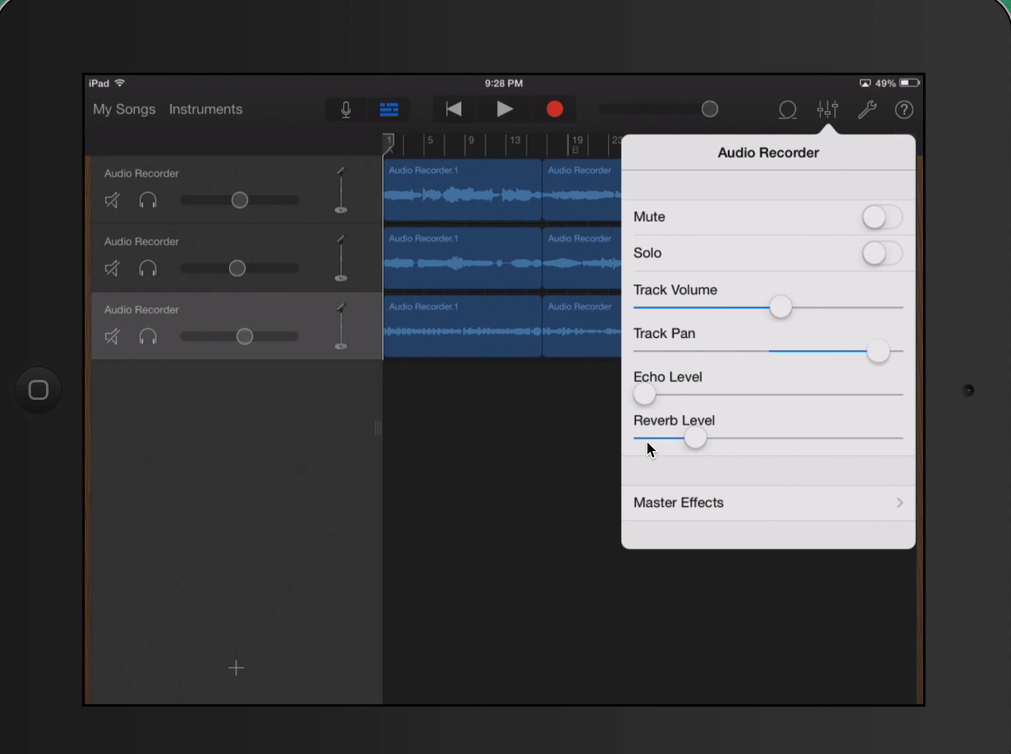
{"action": "left_click_drag", "start_coordinate": [695, 437], "coordinate": [859, 437]}
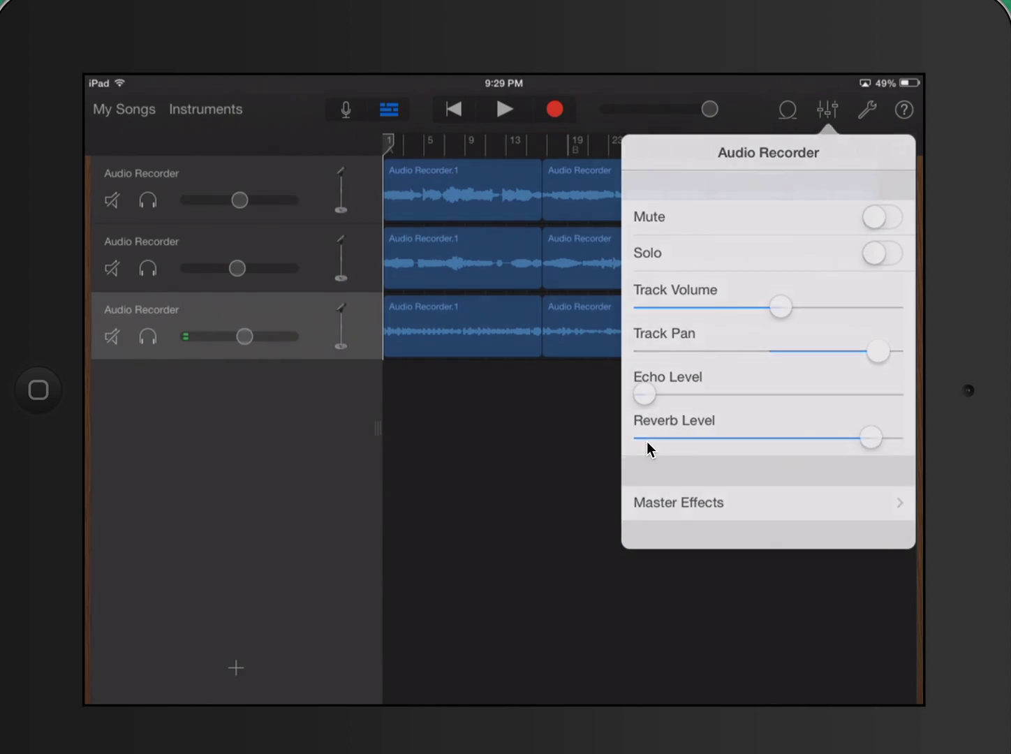
{"action": "left_click", "coordinate": [504, 108]}
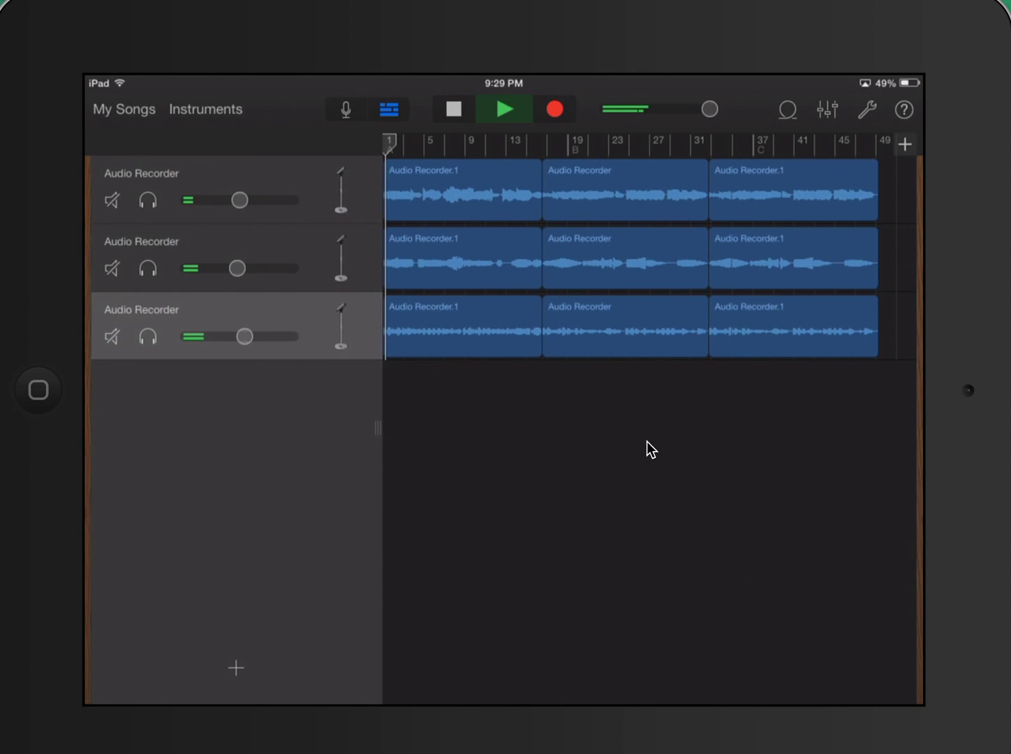
{"action": "left_click", "coordinate": [502, 108]}
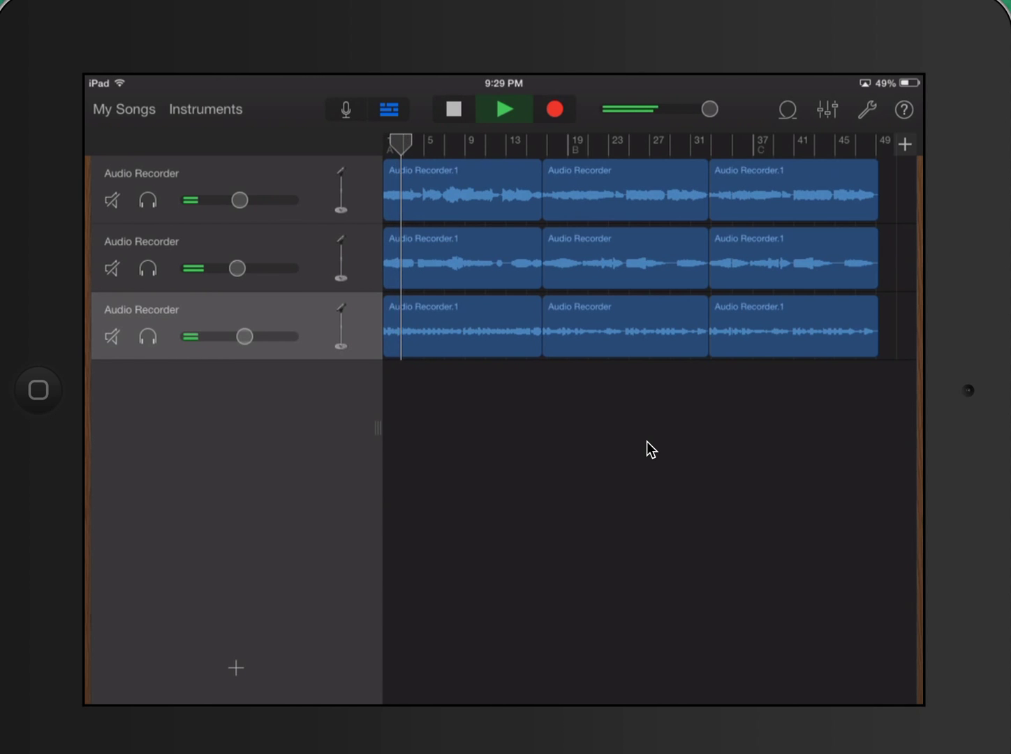
{"action": "left_click", "coordinate": [827, 109]}
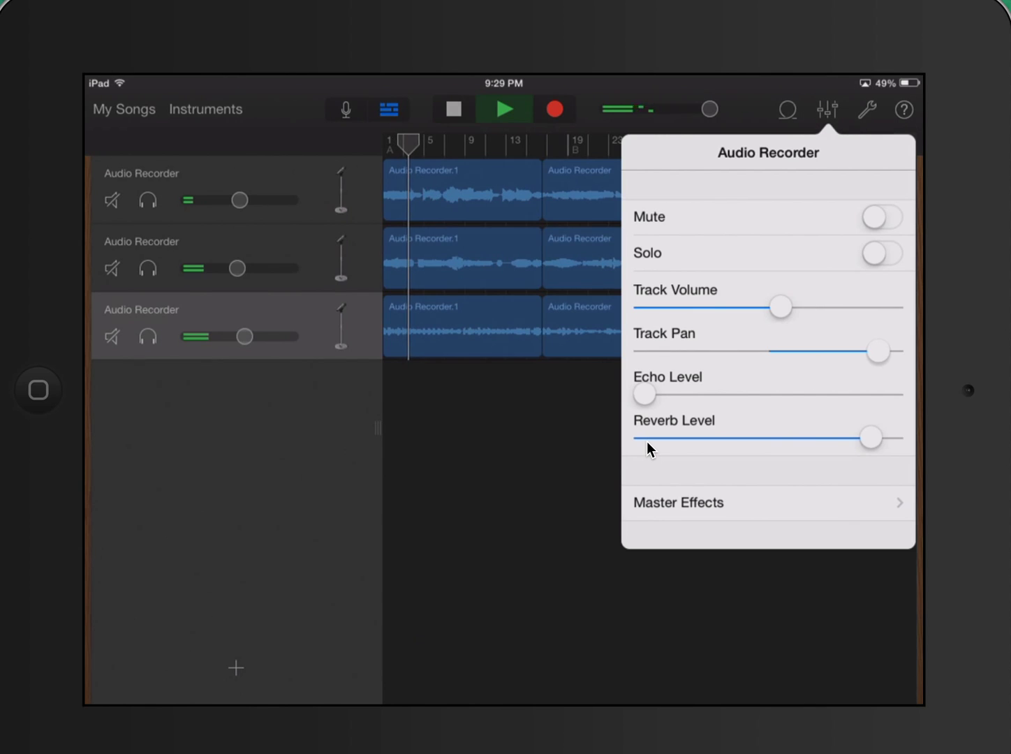
{"action": "left_click_drag", "start_coordinate": [871, 437], "coordinate": [712, 437]}
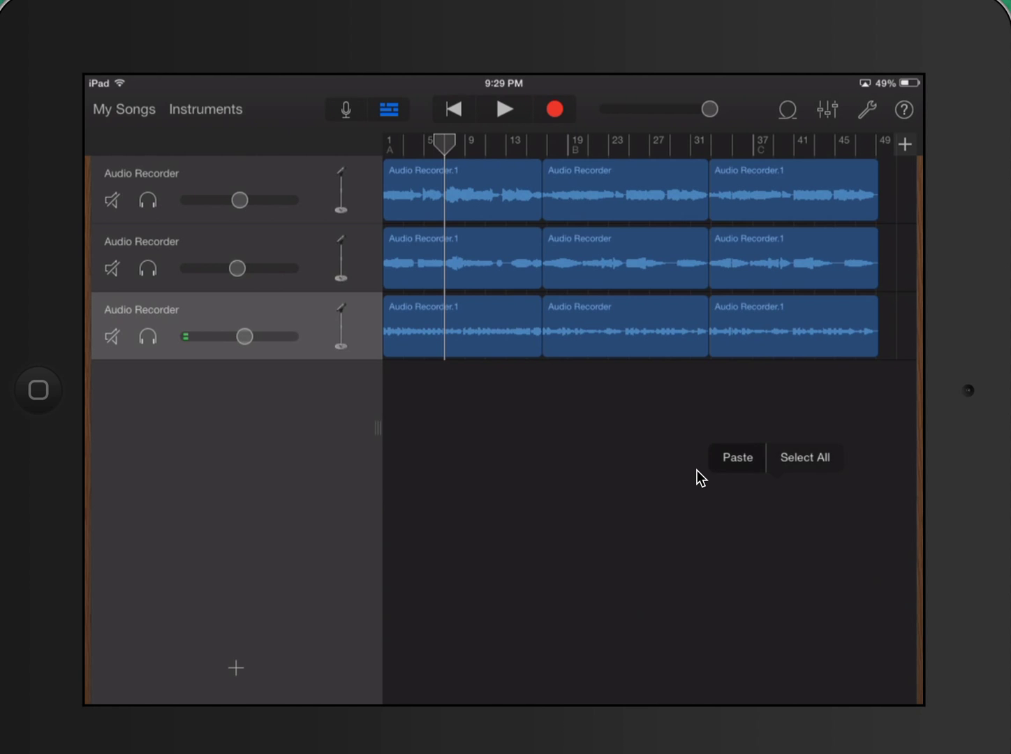
Step: Select all regions, check track 3's reverb level, then play and stop the trio
{"action": "left_click", "coordinate": [805, 457]}
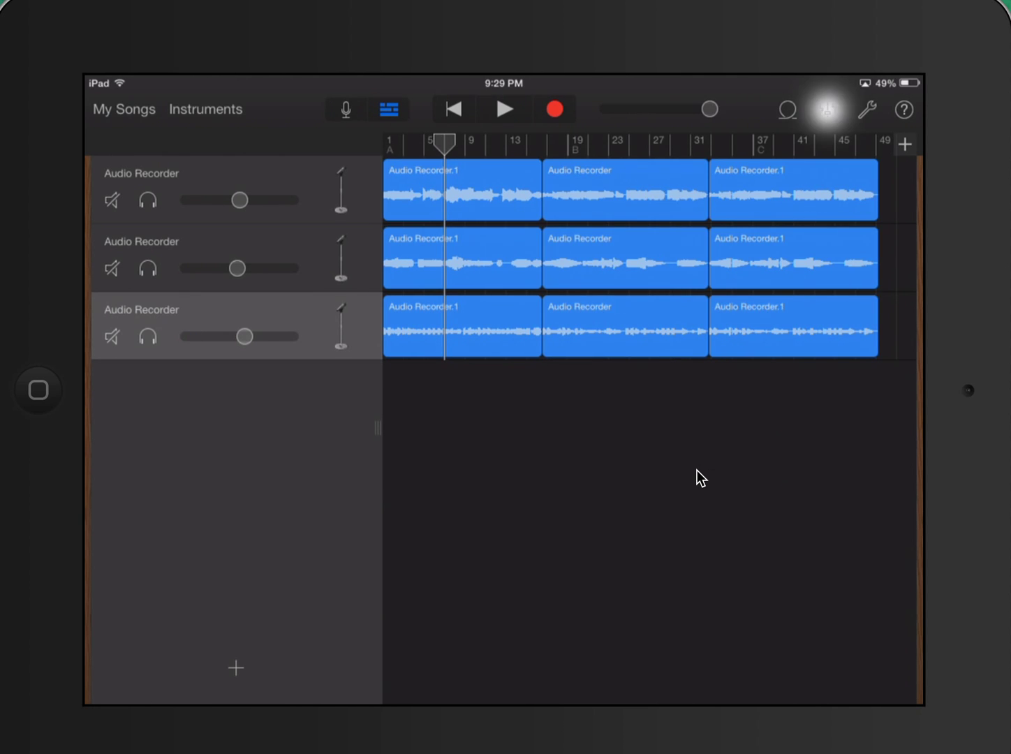
{"action": "left_click", "coordinate": [826, 110]}
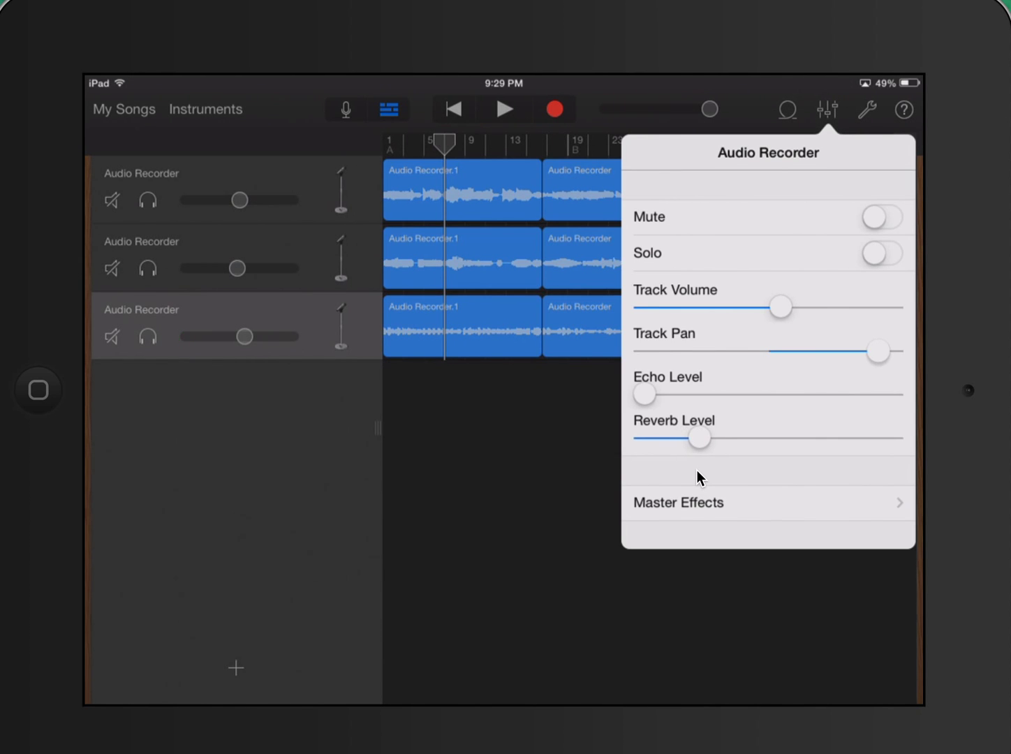
{"action": "left_click", "coordinate": [826, 109]}
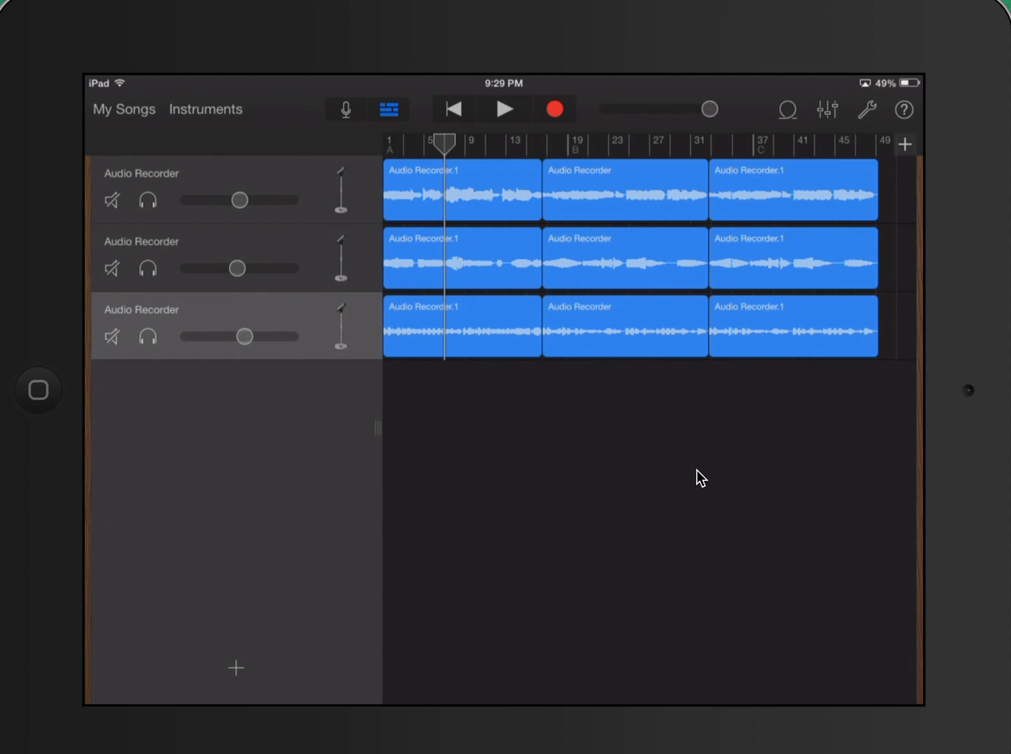
{"action": "left_click", "coordinate": [504, 109]}
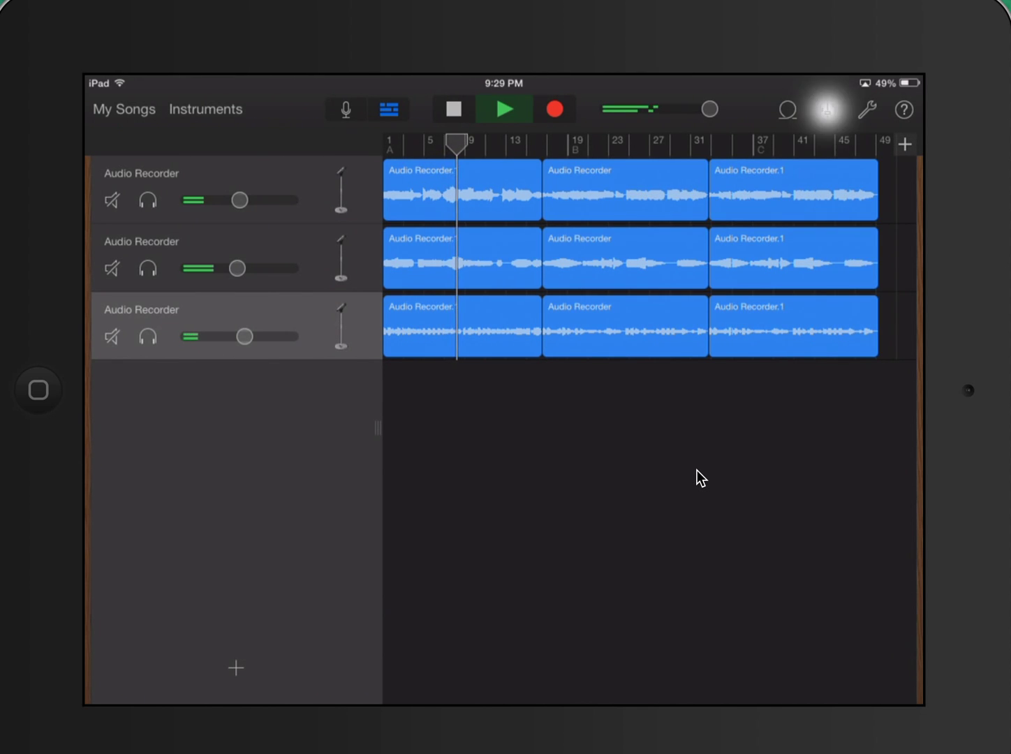
{"action": "left_click", "coordinate": [826, 109]}
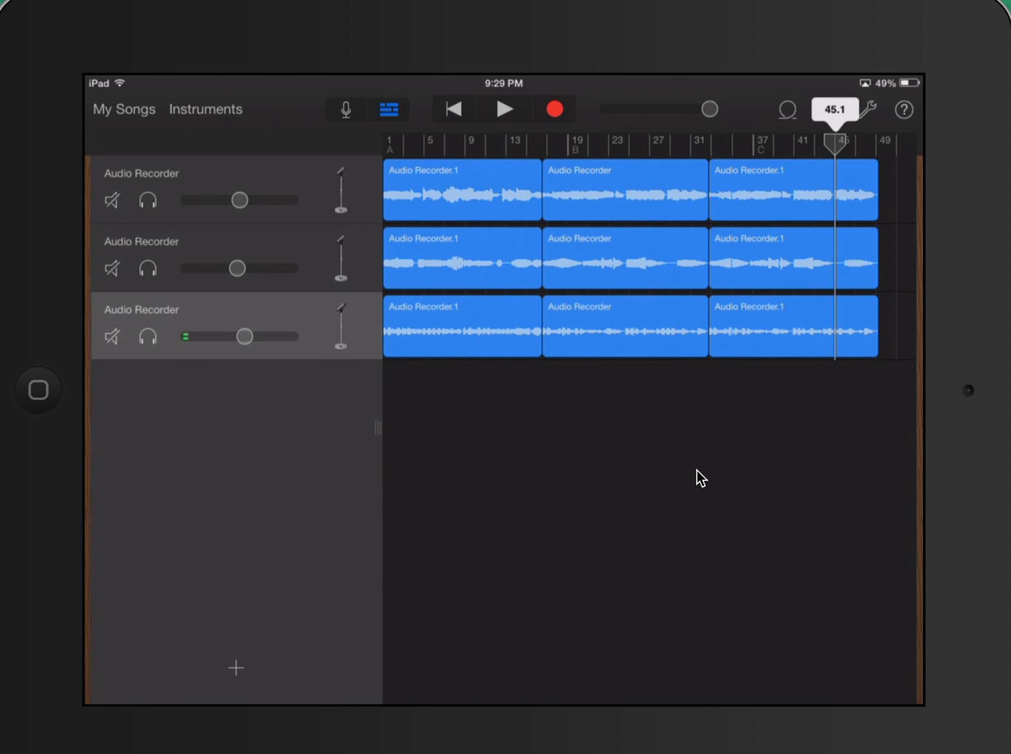
Step: During playback, lower track 3's reverb level to about 25% and close the mixer
{"action": "left_click", "coordinate": [504, 109]}
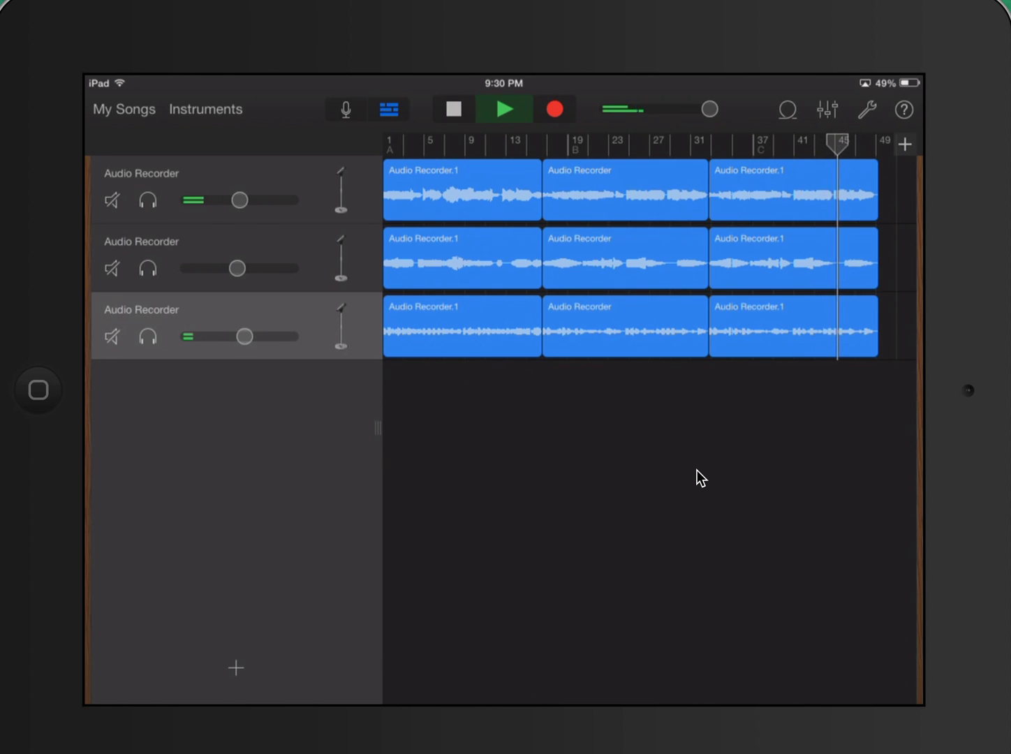
{"action": "left_click", "coordinate": [827, 110]}
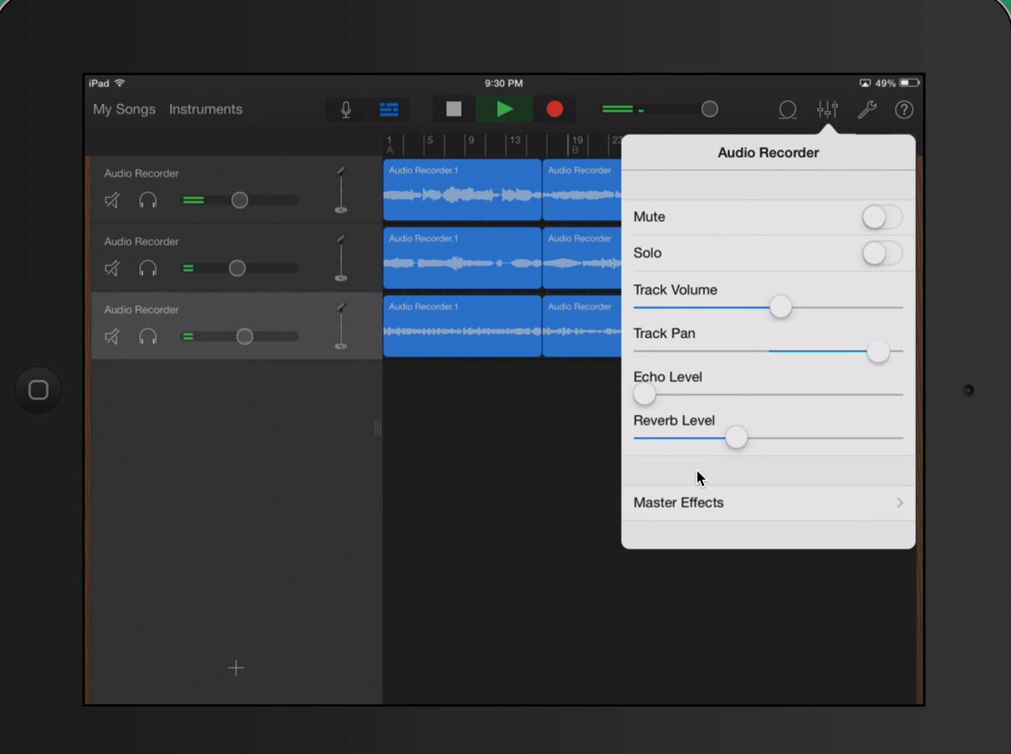
{"action": "left_click_drag", "start_coordinate": [737, 438], "coordinate": [702, 438]}
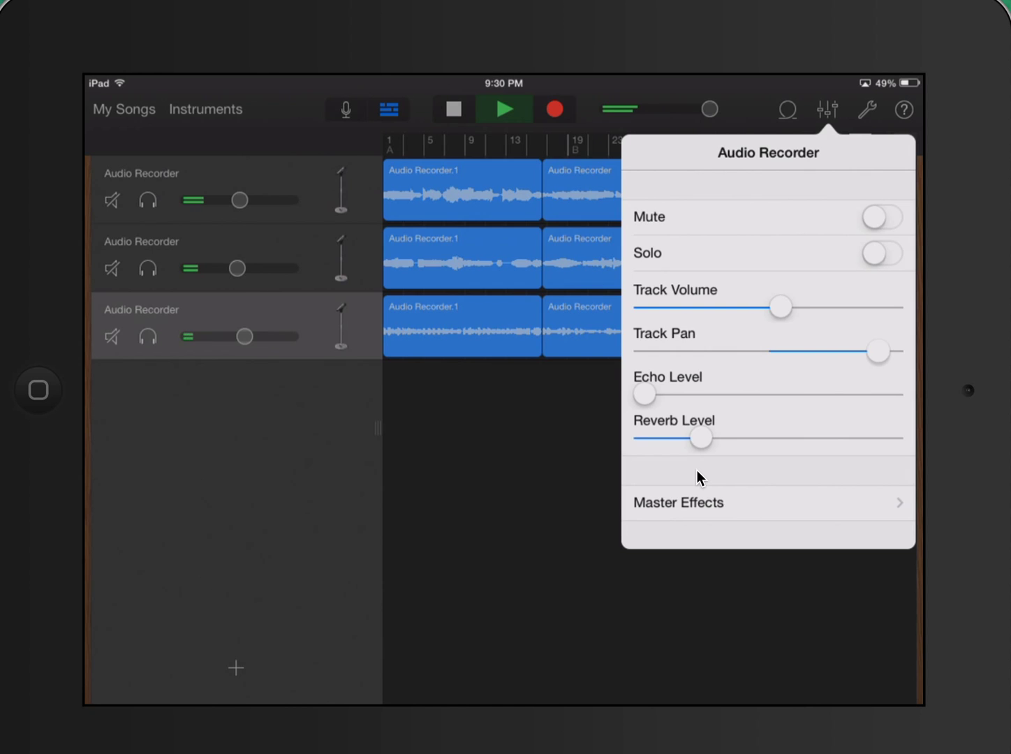
{"action": "left_click", "coordinate": [827, 108]}
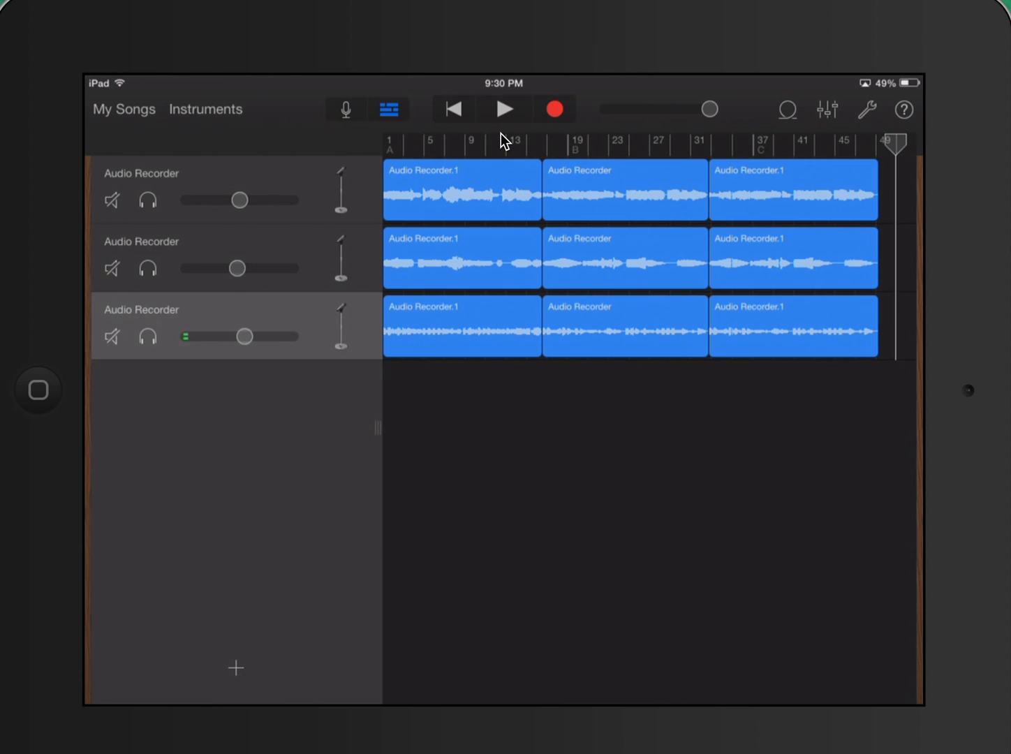
{"action": "mouse_move", "coordinate": [445, 45]}
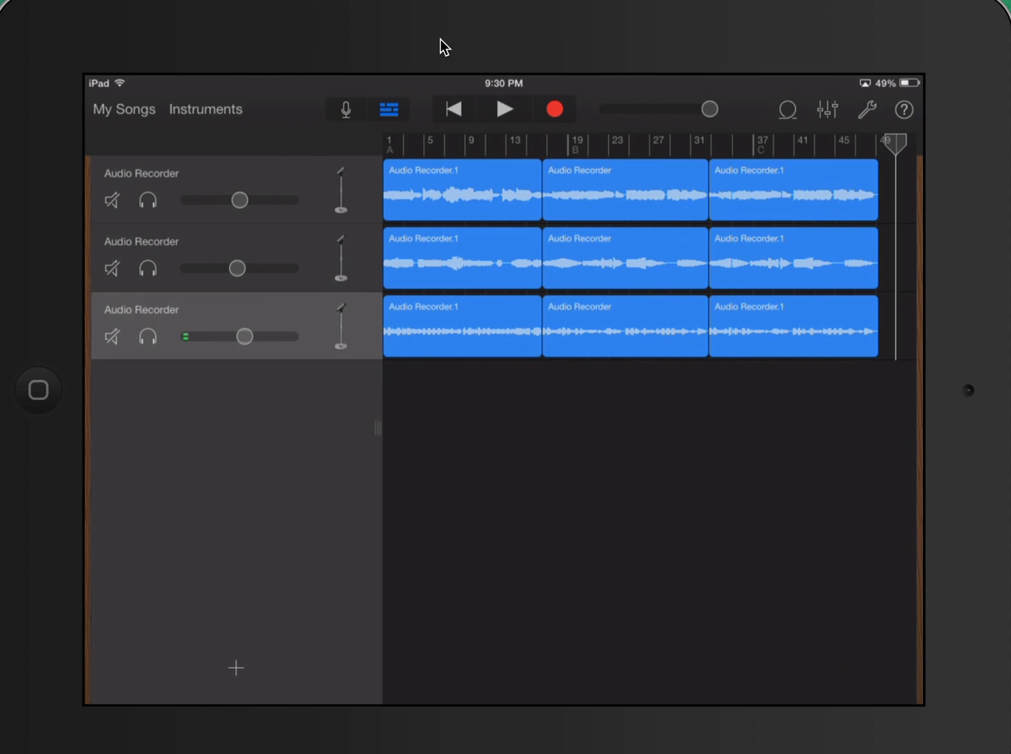